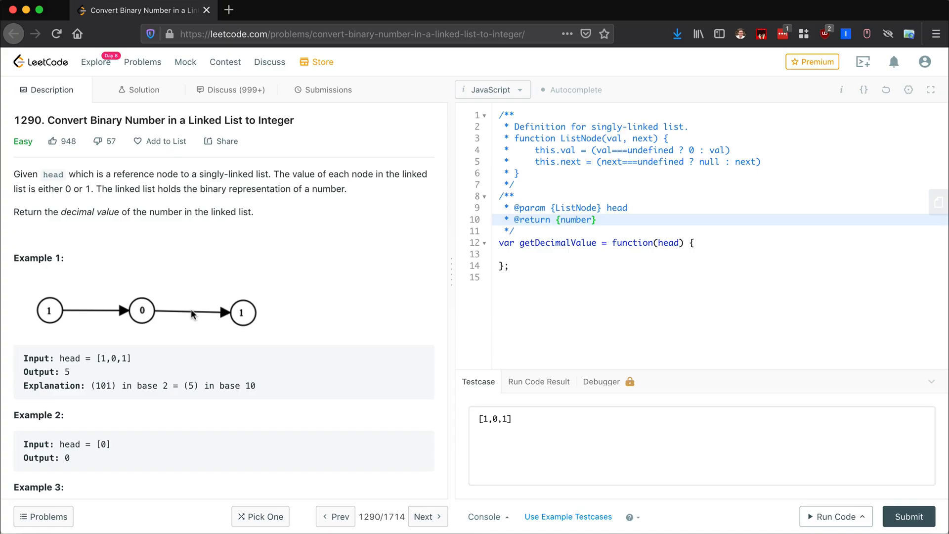
mouse_move(182, 278)
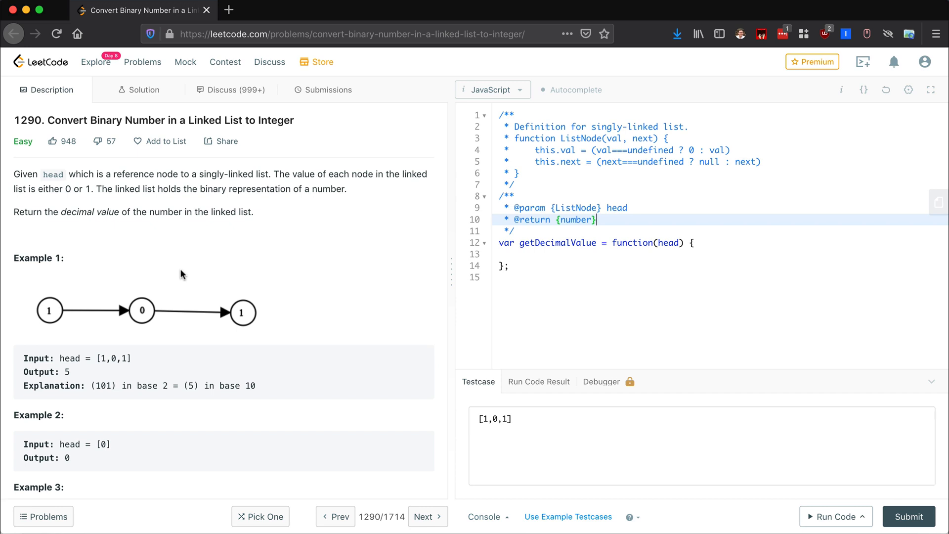
mouse_move(151, 262)
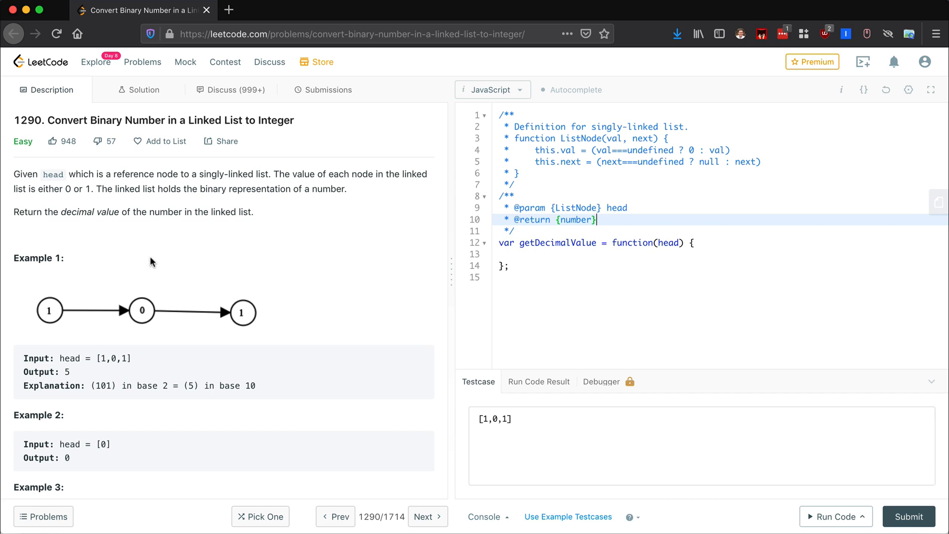
mouse_move(153, 343)
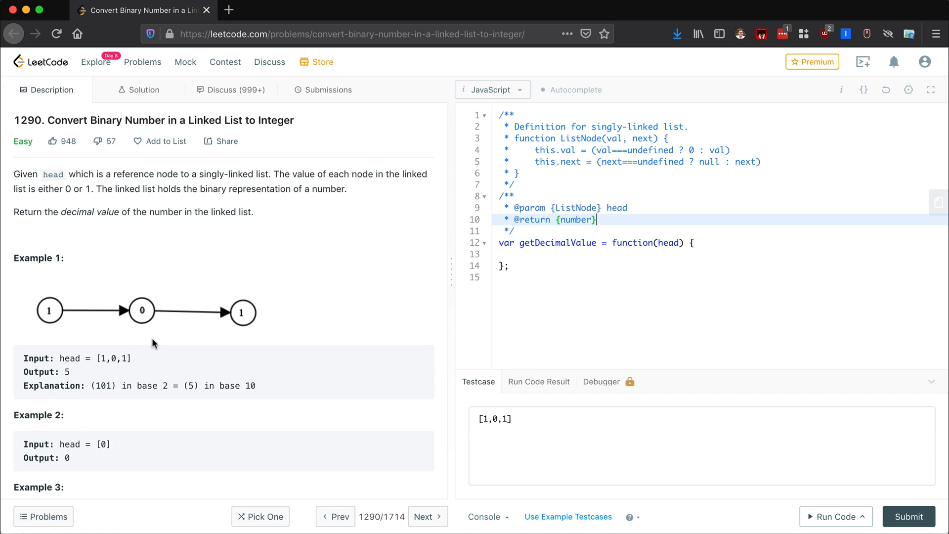
mouse_move(98, 361)
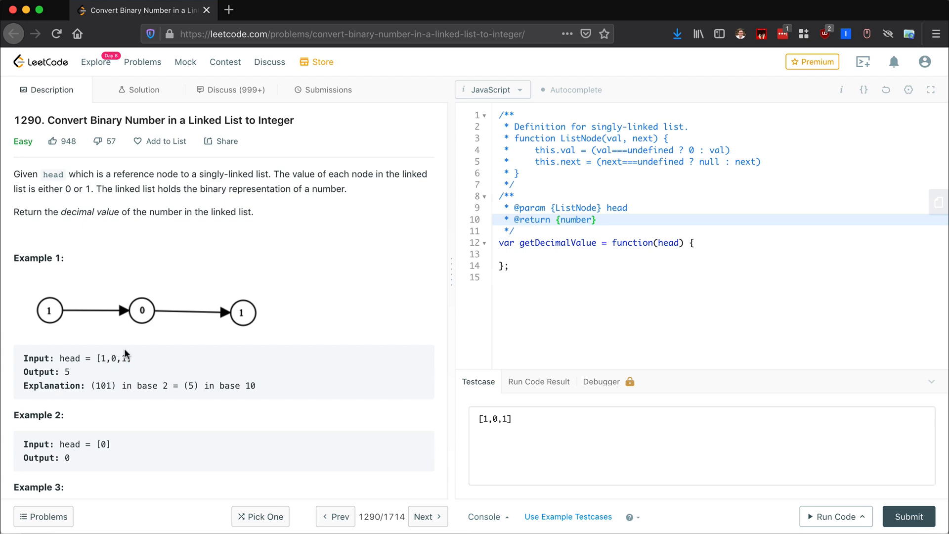
mouse_move(94, 332)
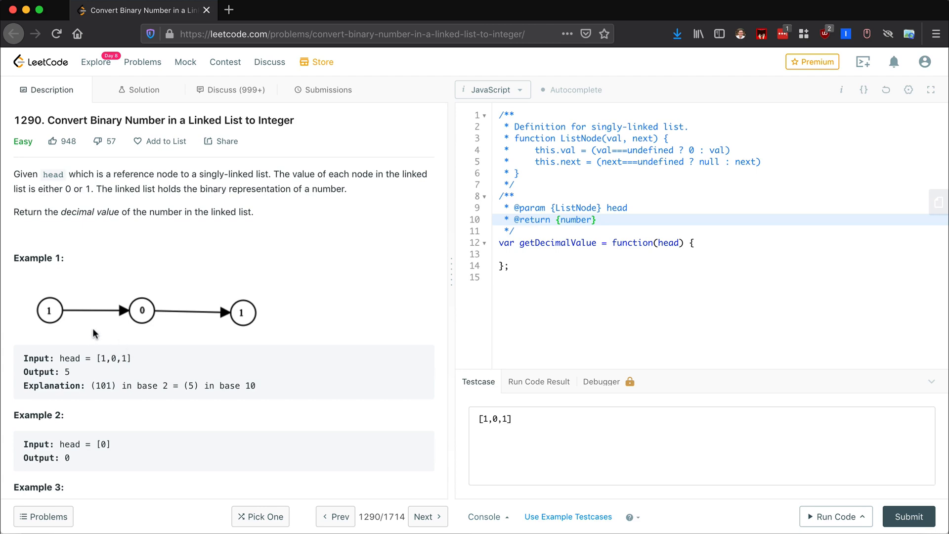
mouse_move(95, 324)
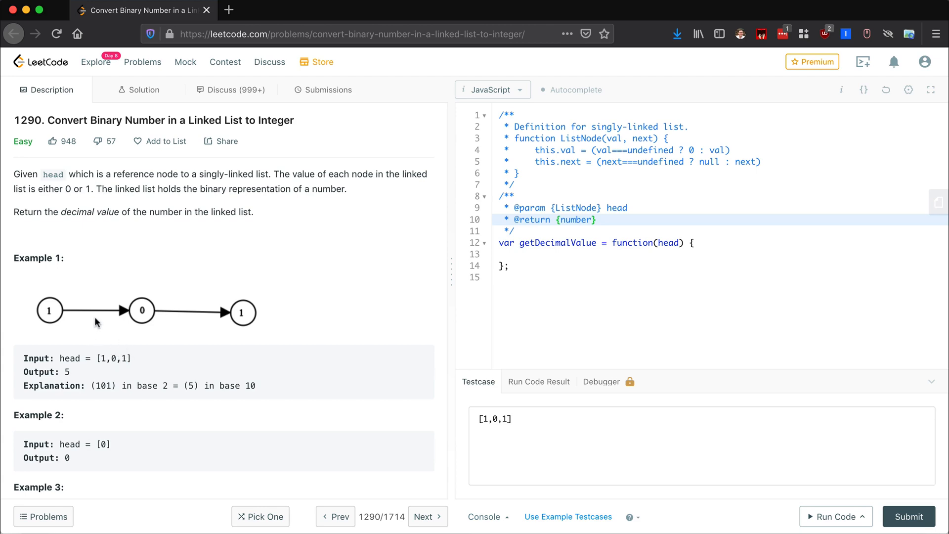
mouse_move(71, 321)
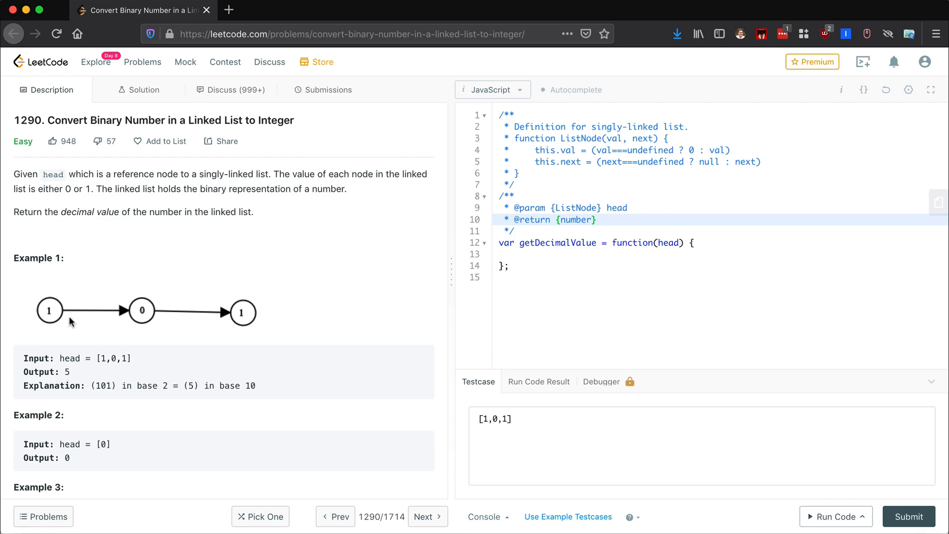
mouse_move(57, 315)
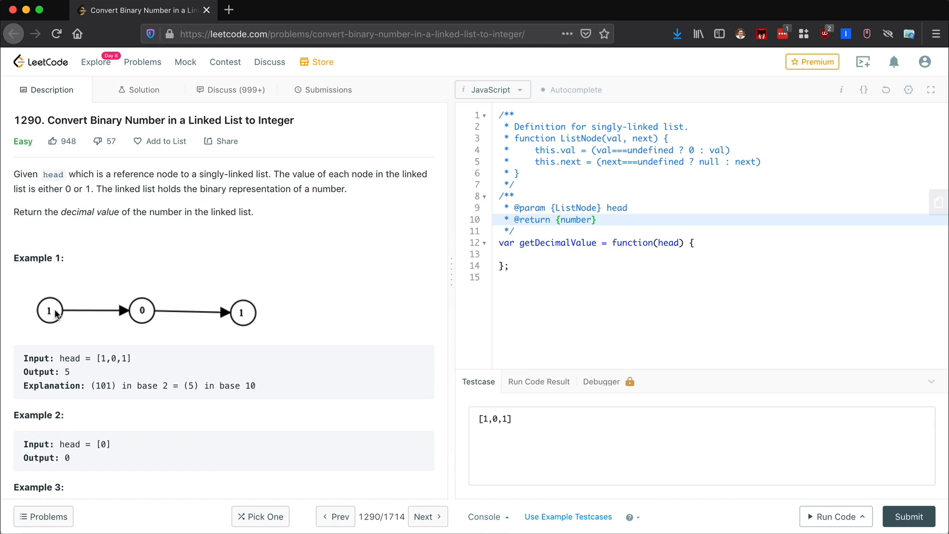
mouse_move(51, 312)
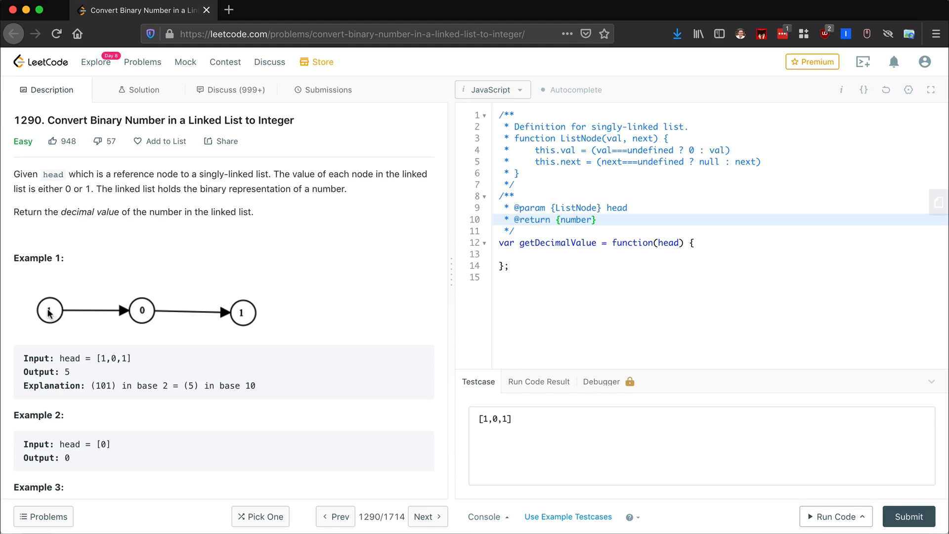
mouse_move(162, 312)
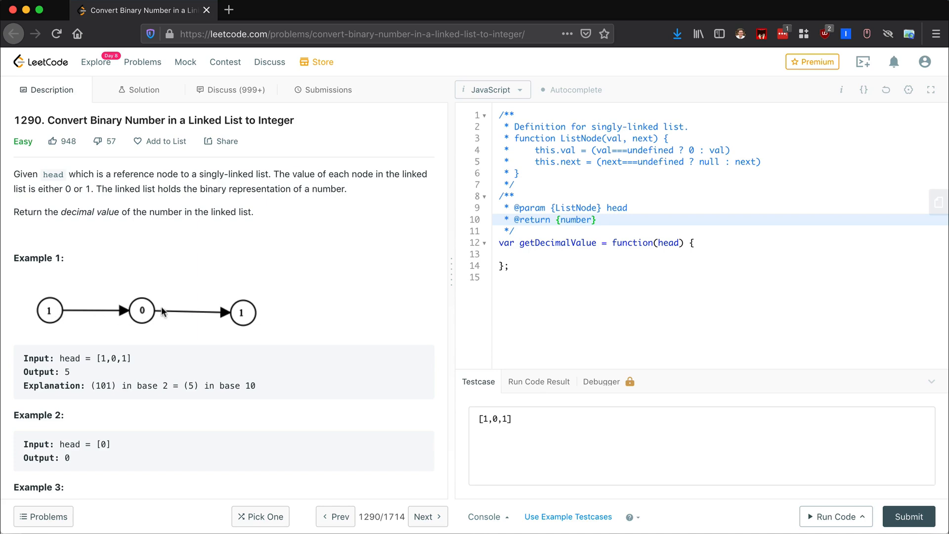
- Jot a scratch number below getDecimalValue, erase it, and return to the blank line
click(527, 277)
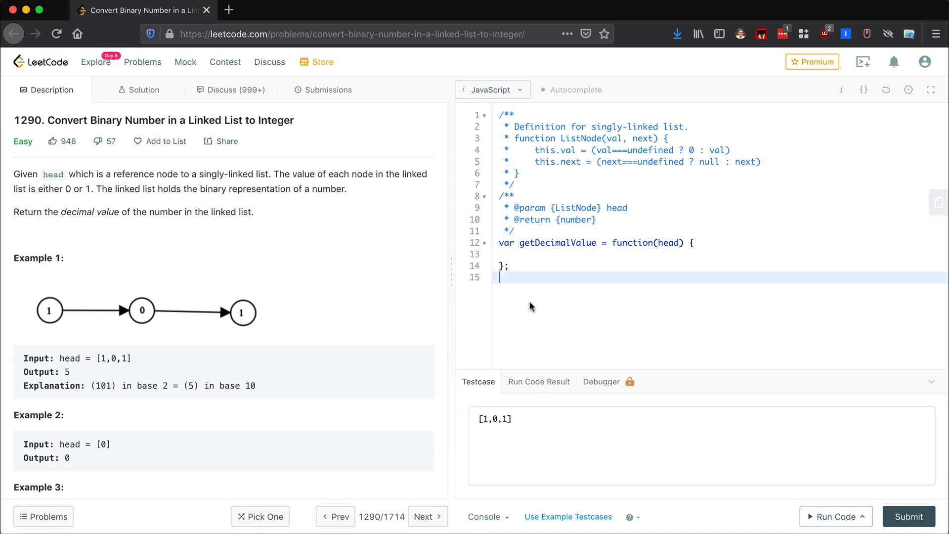
text(10)
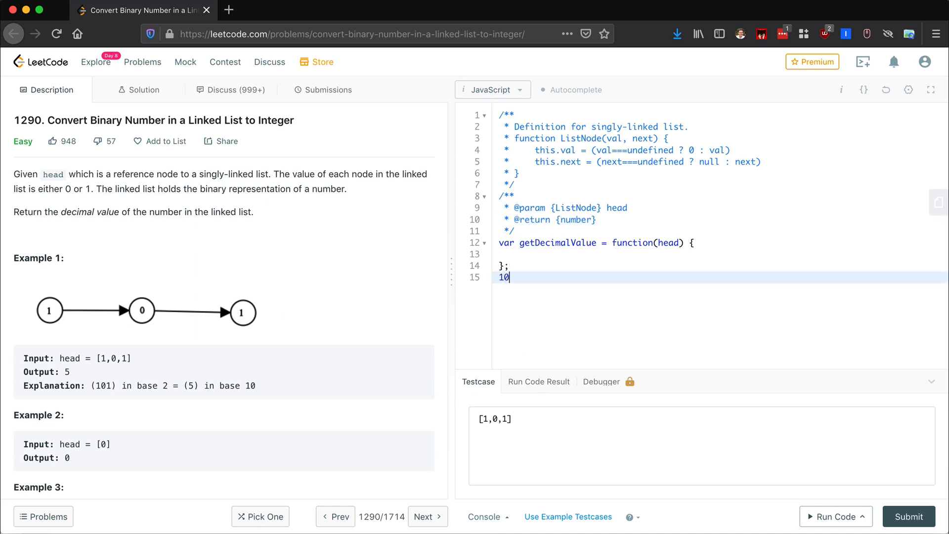
text(1)
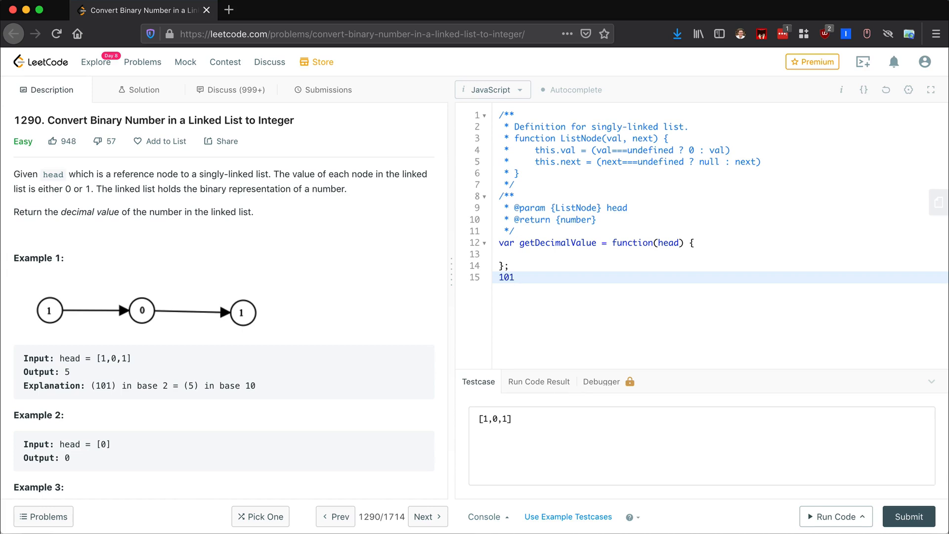
mouse_move(91, 375)
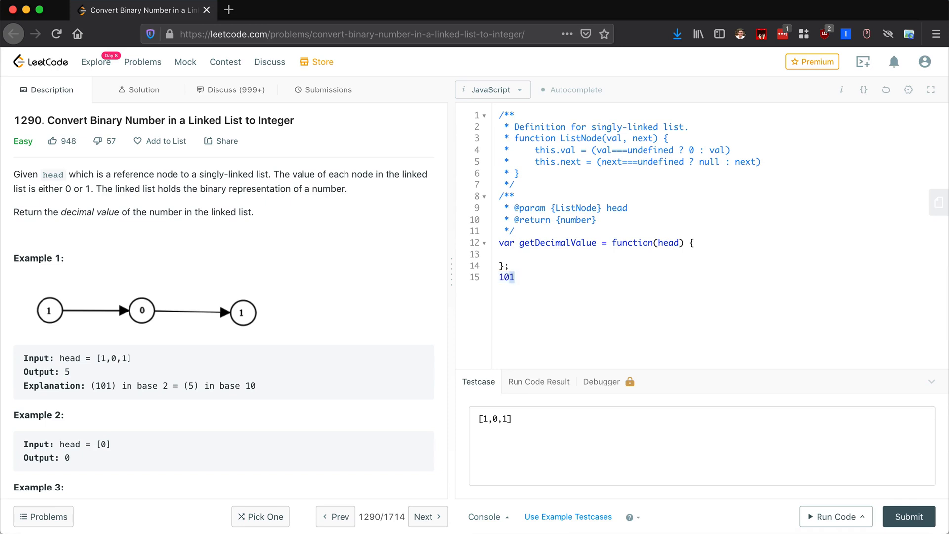
click(511, 277)
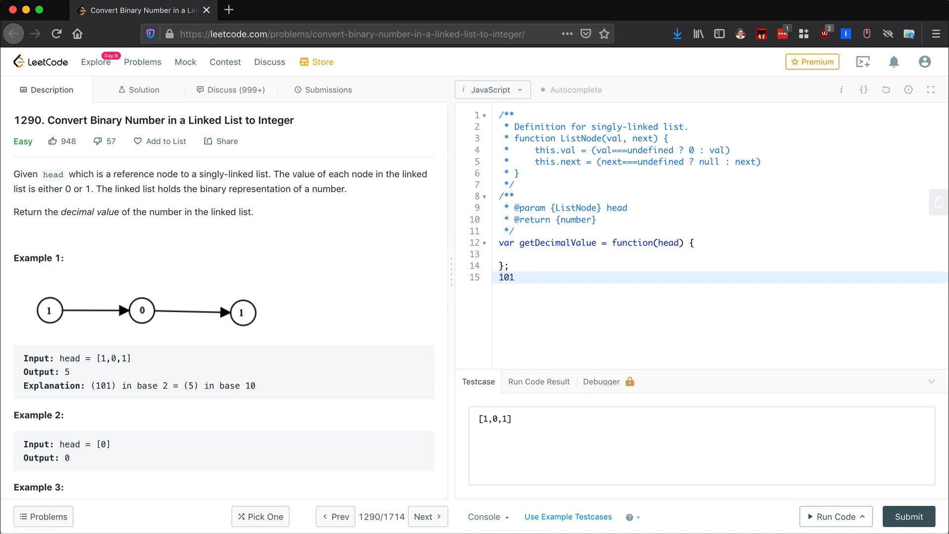
key(Backspace)
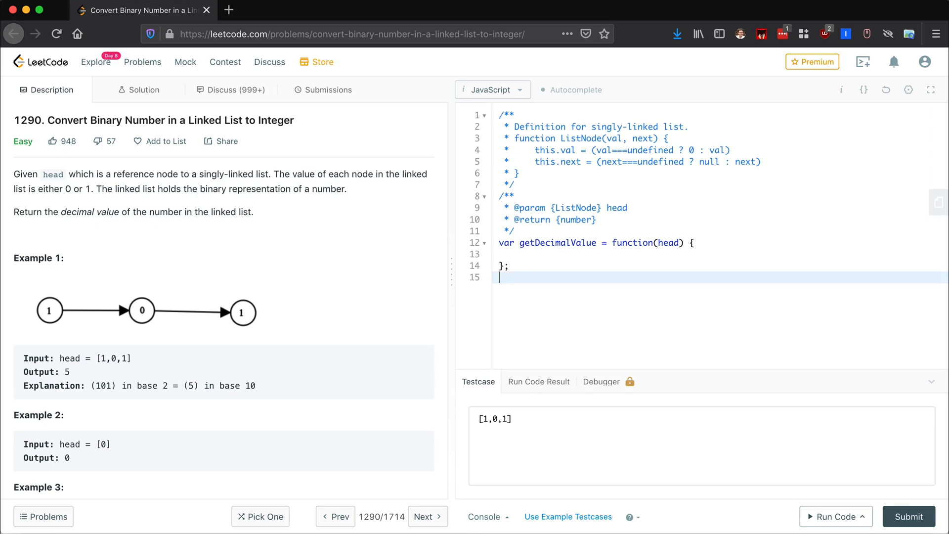
scroll(down, 3)
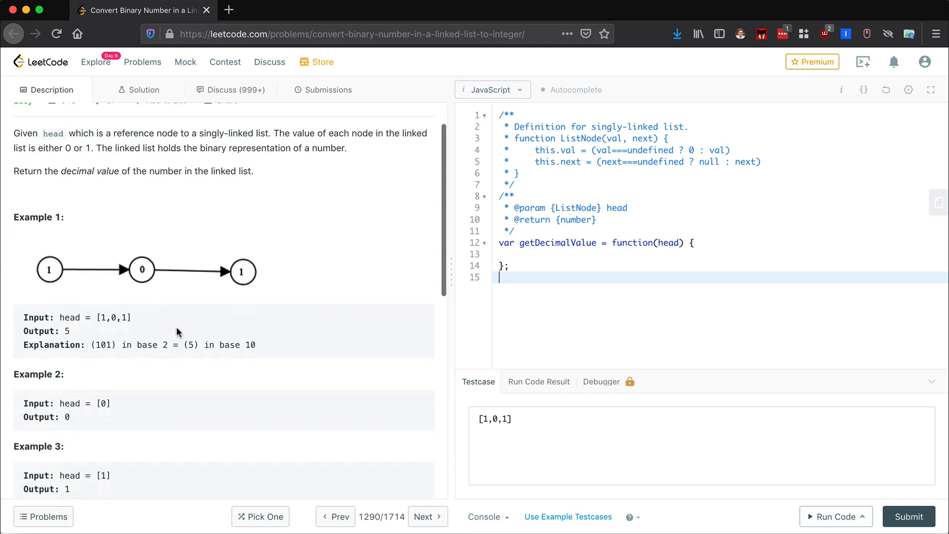
scroll(down, 3)
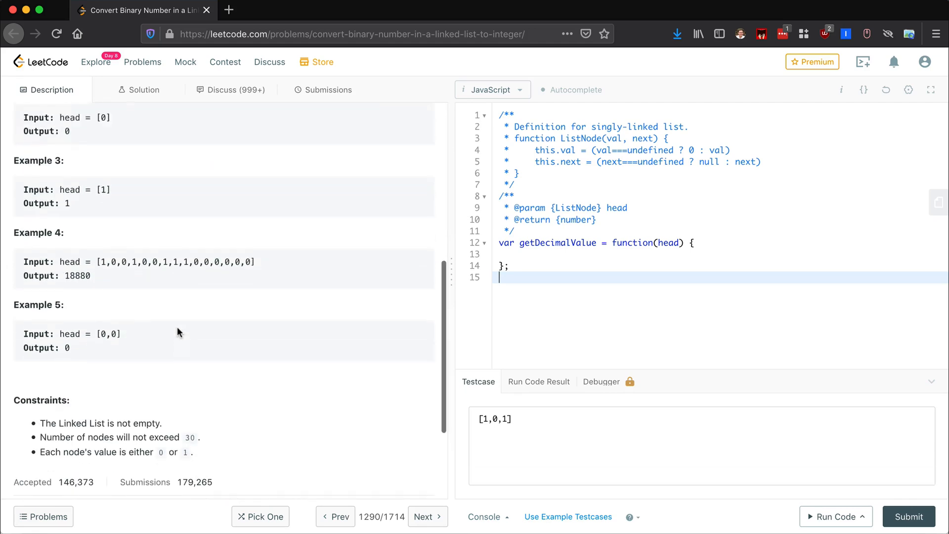
scroll(up, 3)
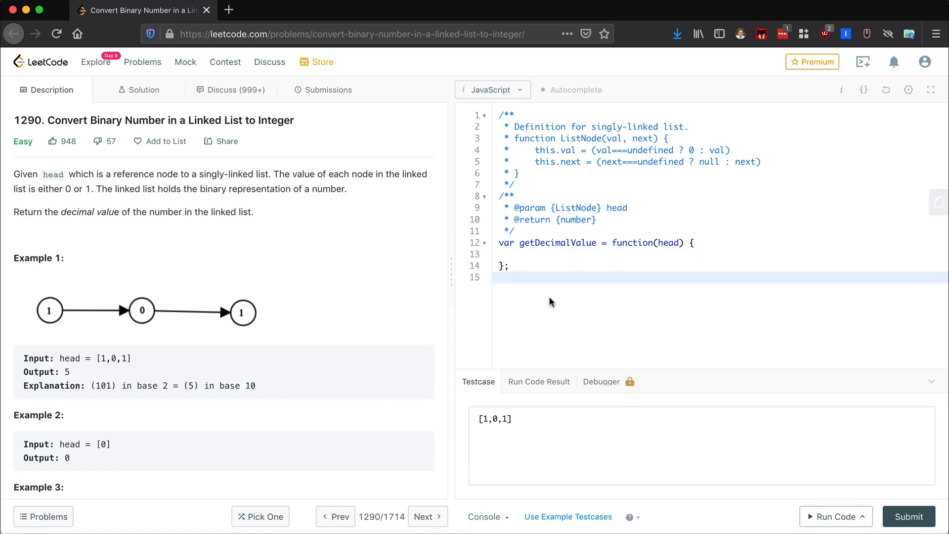
click(499, 277)
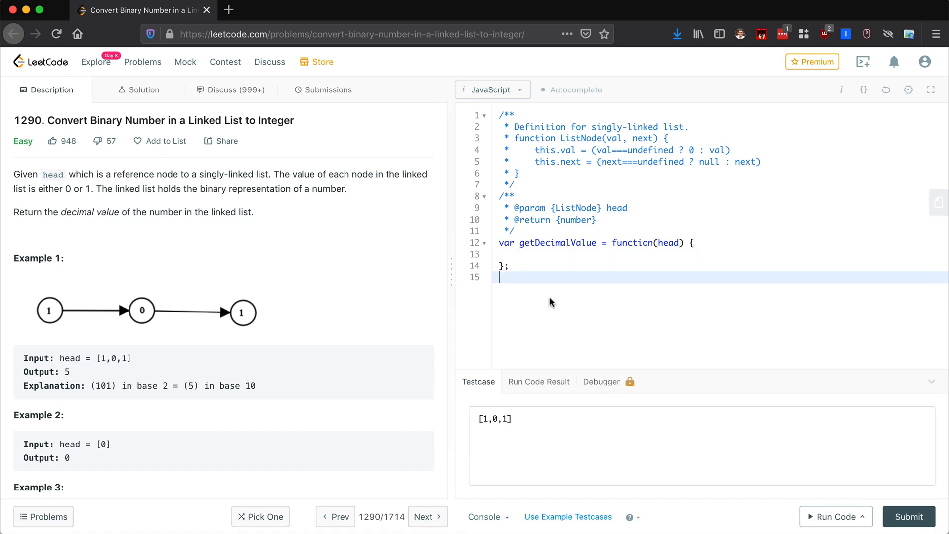
mouse_move(507, 313)
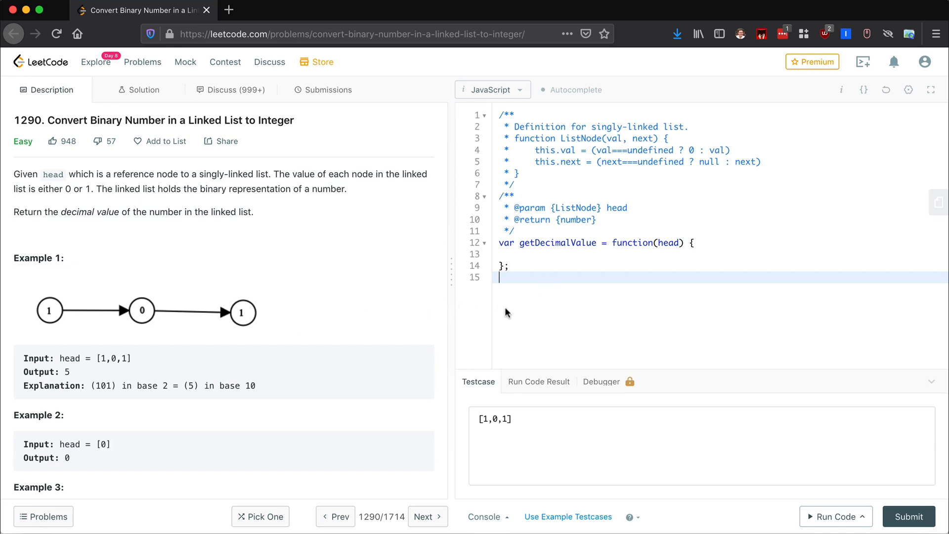
mouse_move(52, 318)
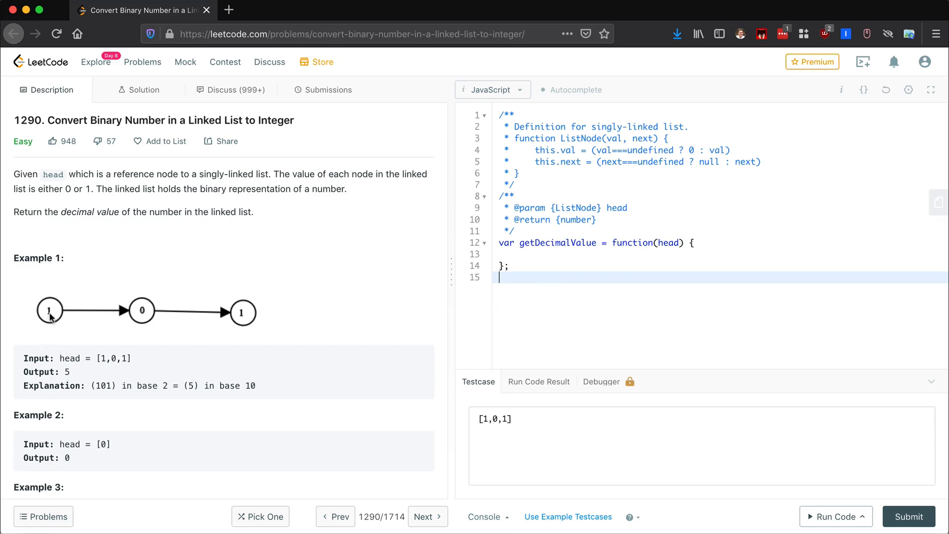
mouse_move(119, 354)
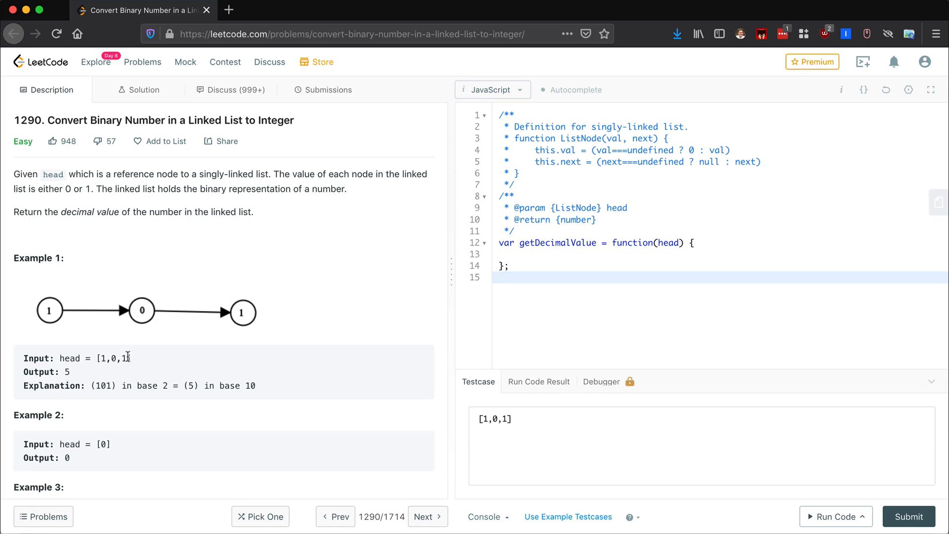
mouse_move(186, 323)
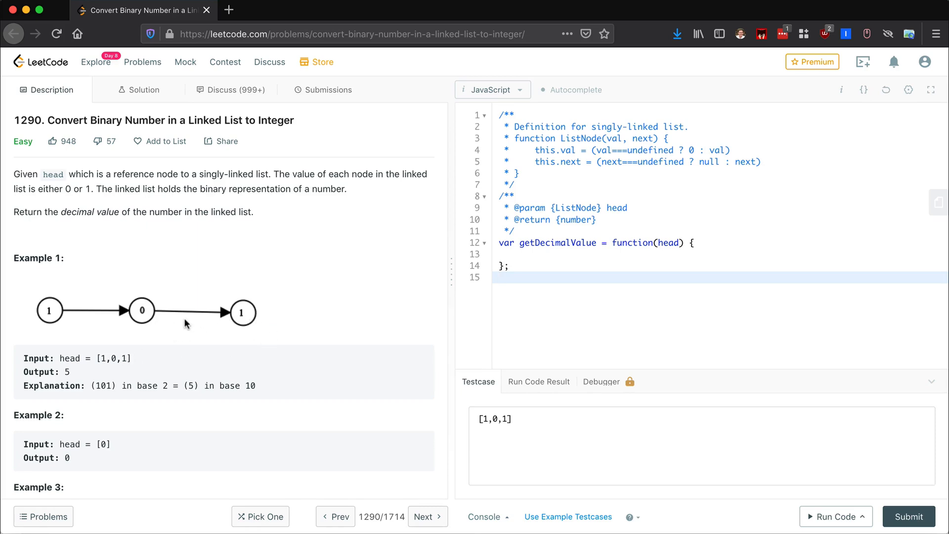
mouse_move(229, 313)
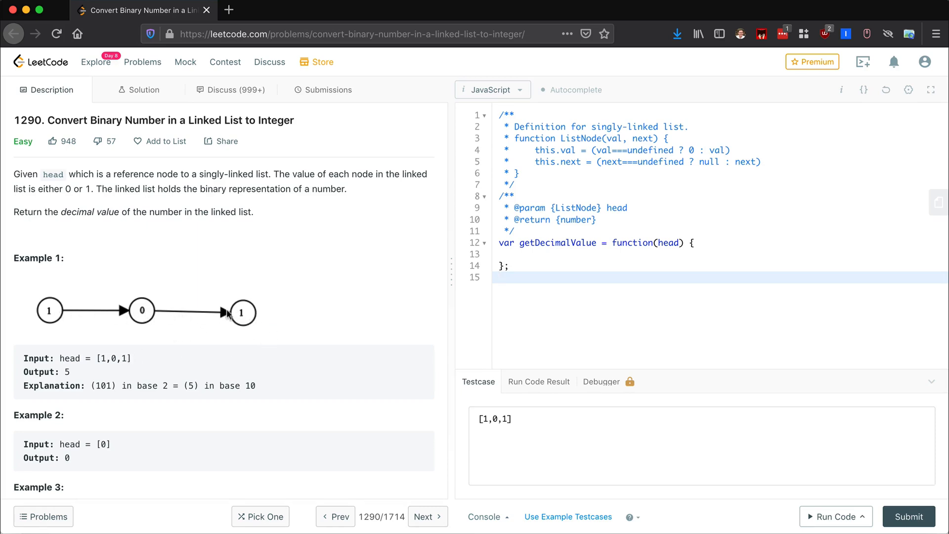
mouse_move(150, 312)
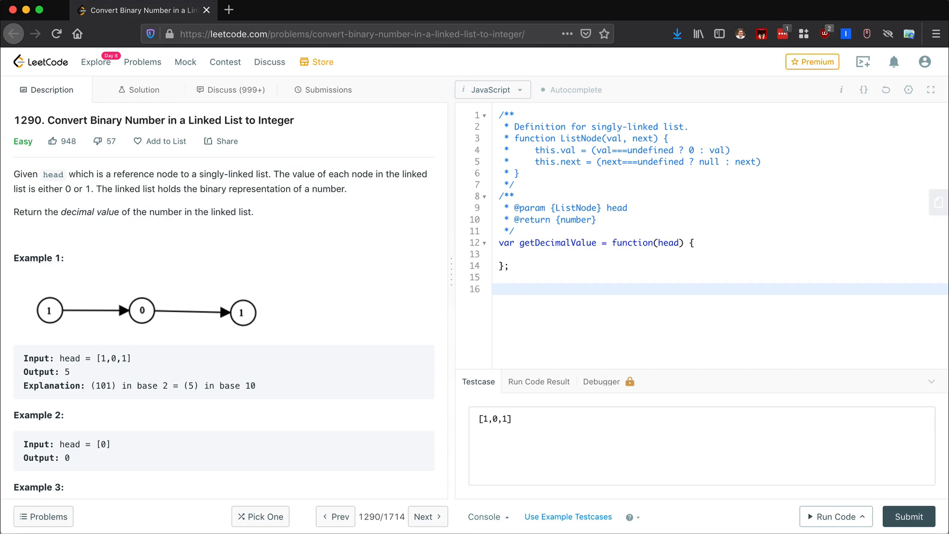
- Write scratch bits 1 1 0 1 over place values 8 4 2 1, then start a new line
text(4)
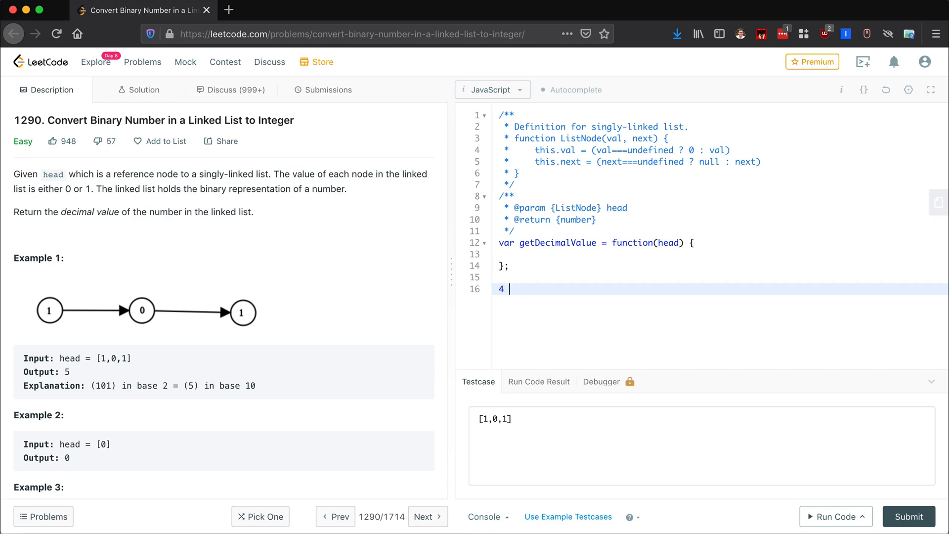
text(2 1)
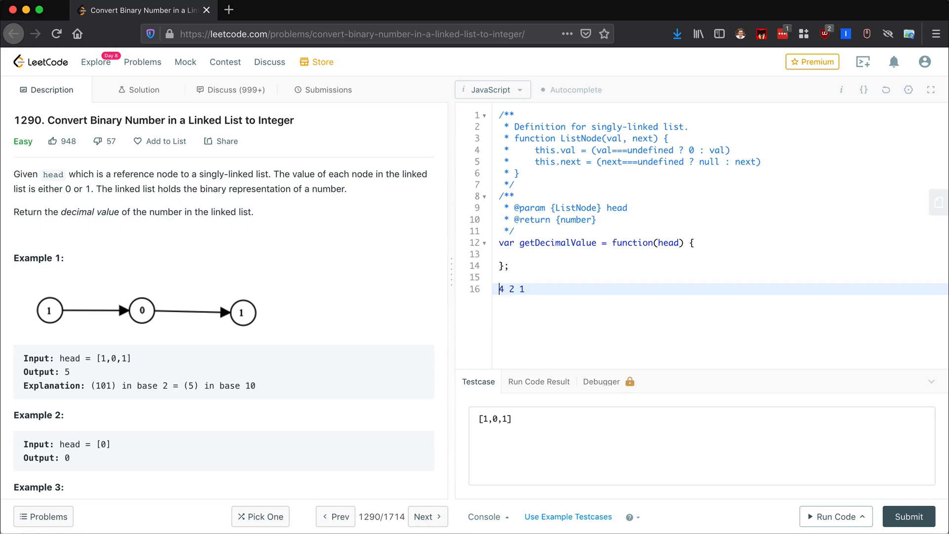
scroll(down, 3)
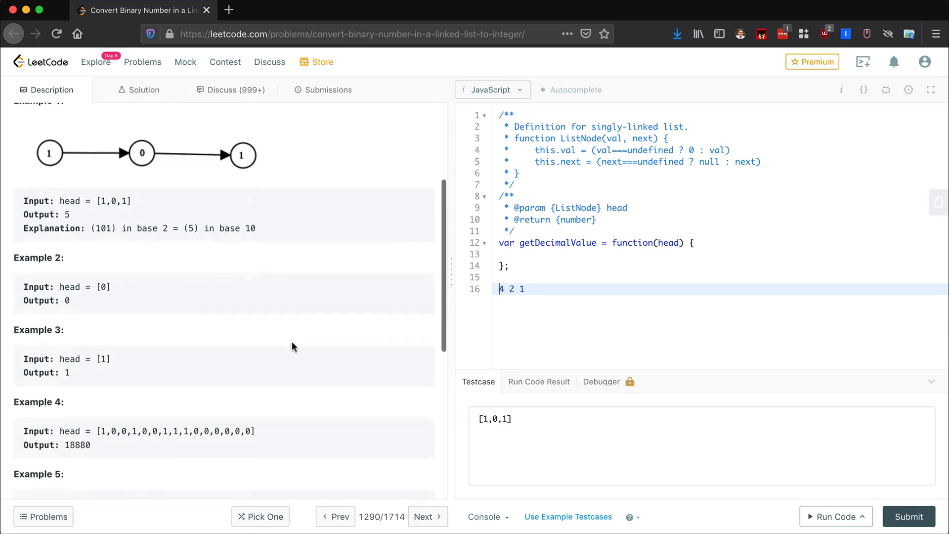
scroll(up, 3)
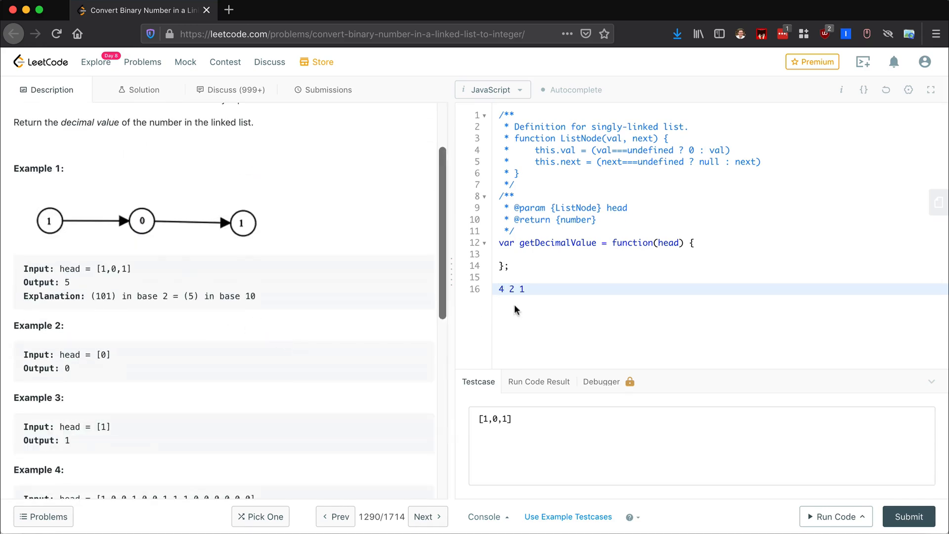
text(11)
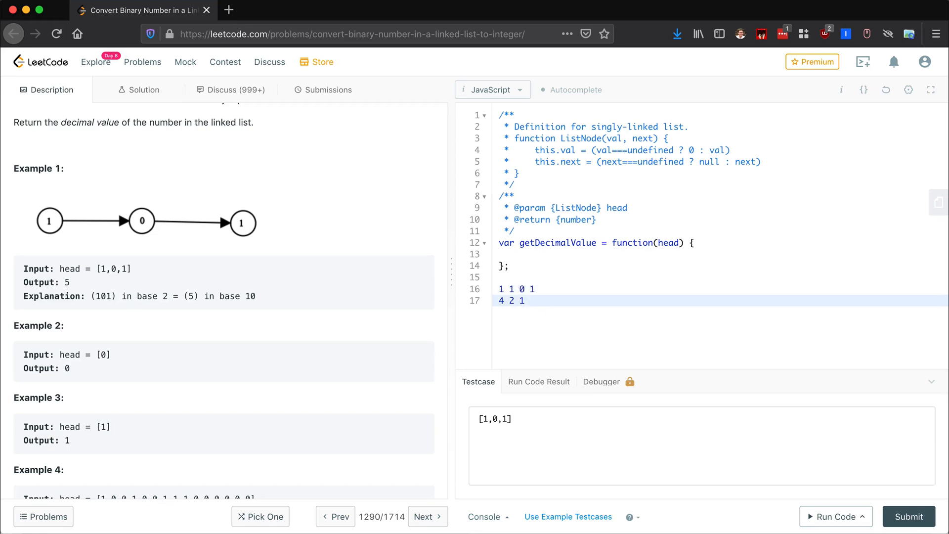
text(8)
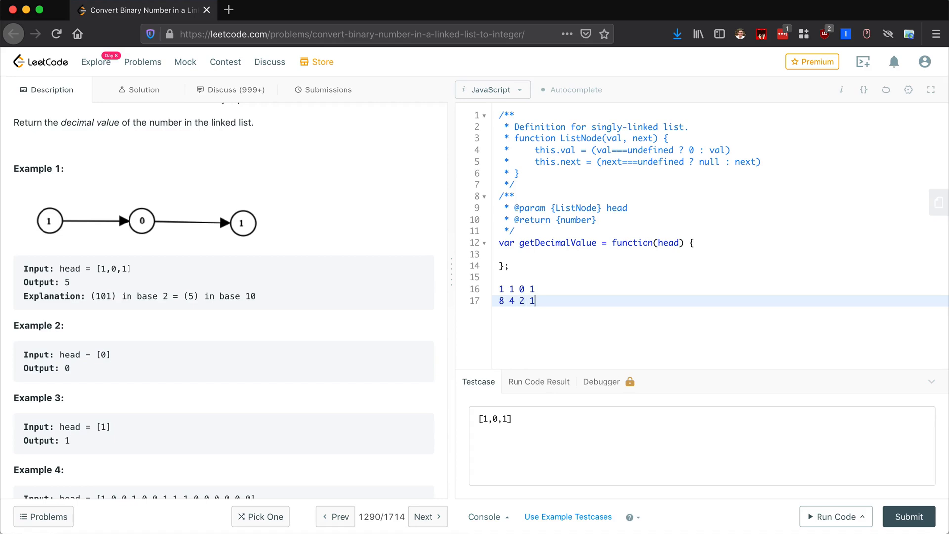
key(Return)
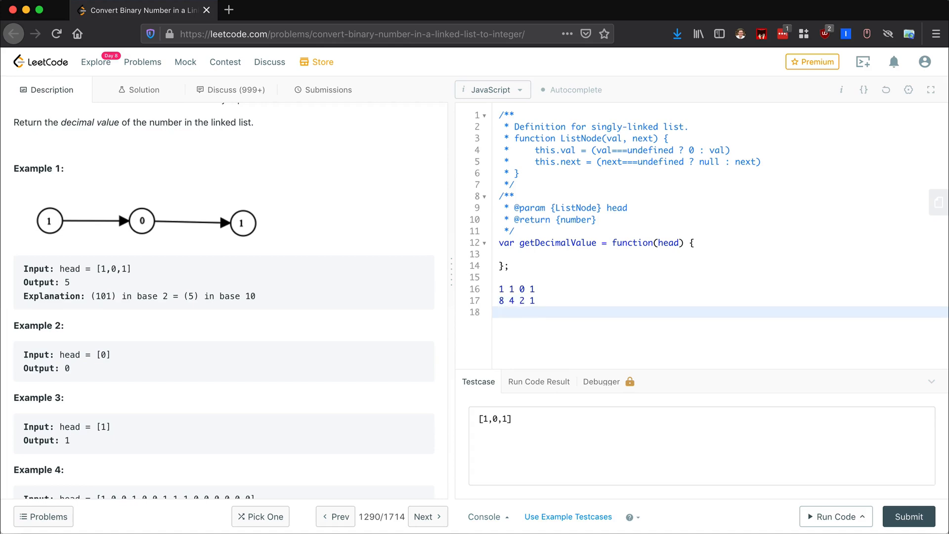
- Write the powers 2^3 2^2 2^1 2^0 under the place values and realign the columns
click(500, 312)
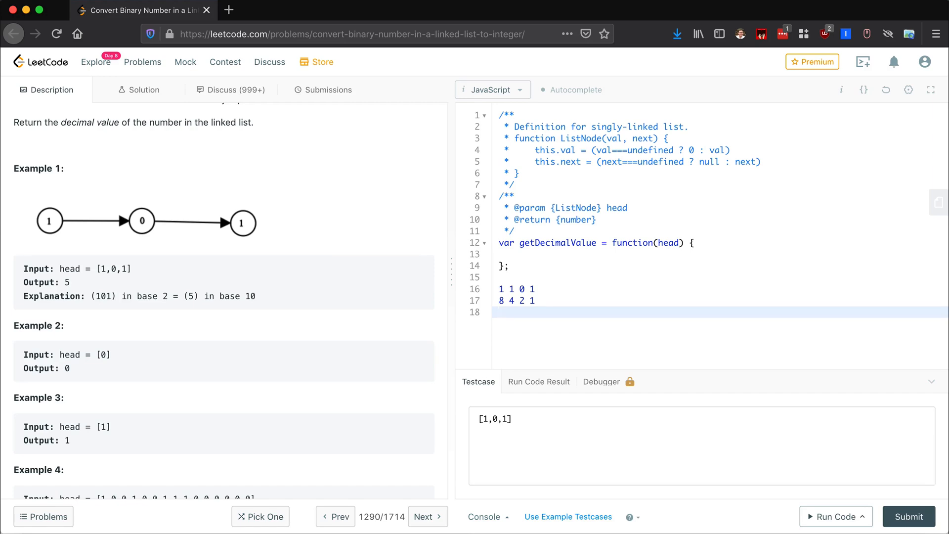
text(2^0)
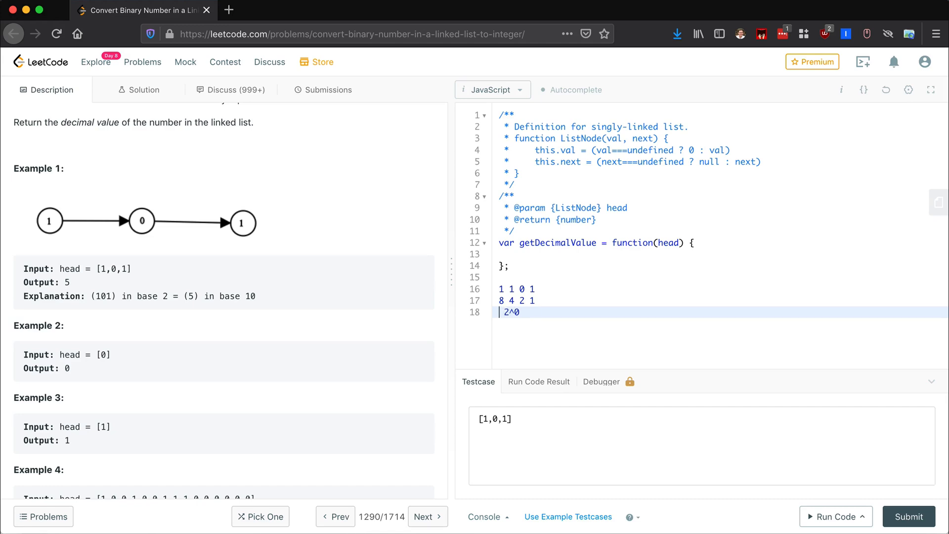
text(2)
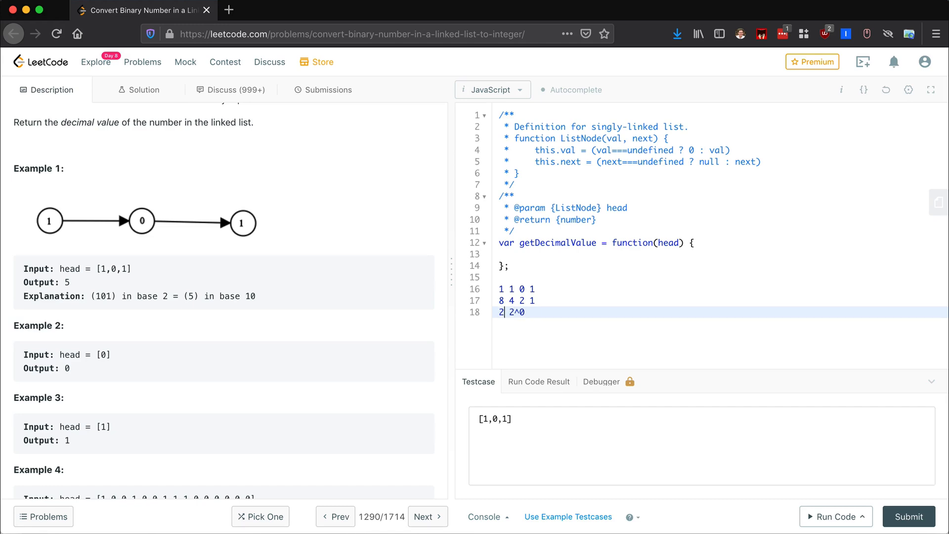
text(^1)
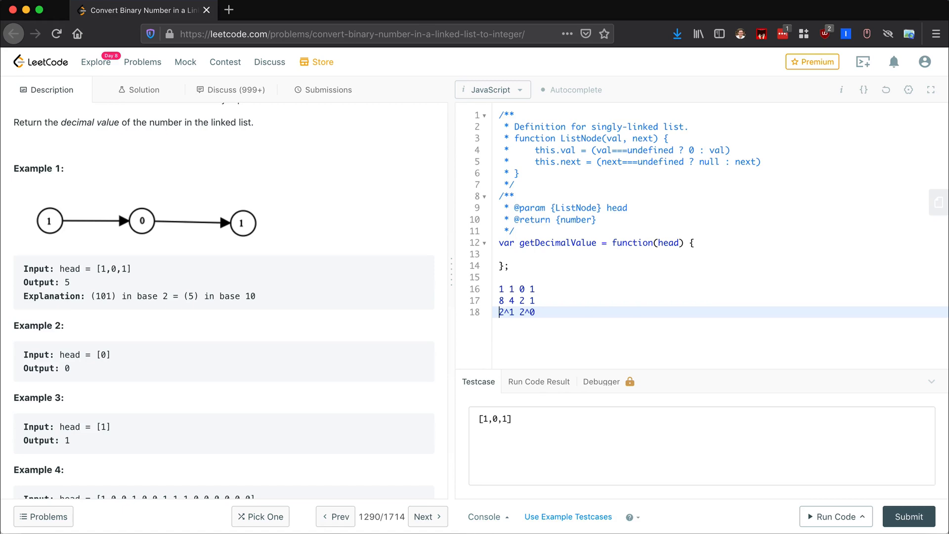
text(2^2)
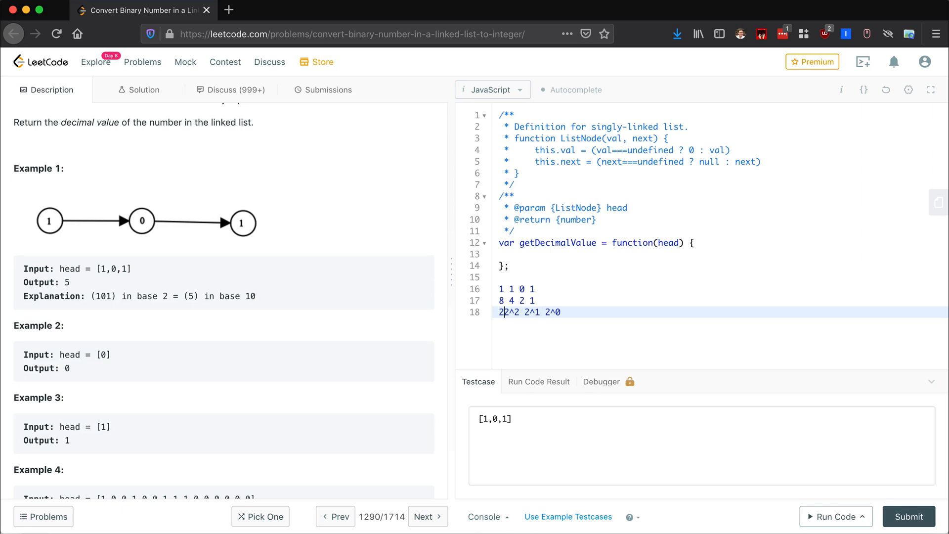
text(2^3)
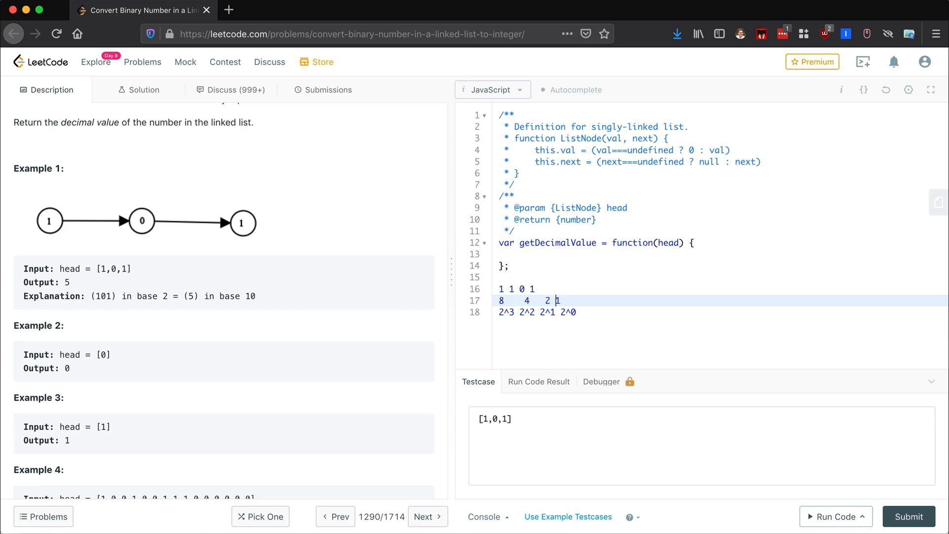
click(531, 288)
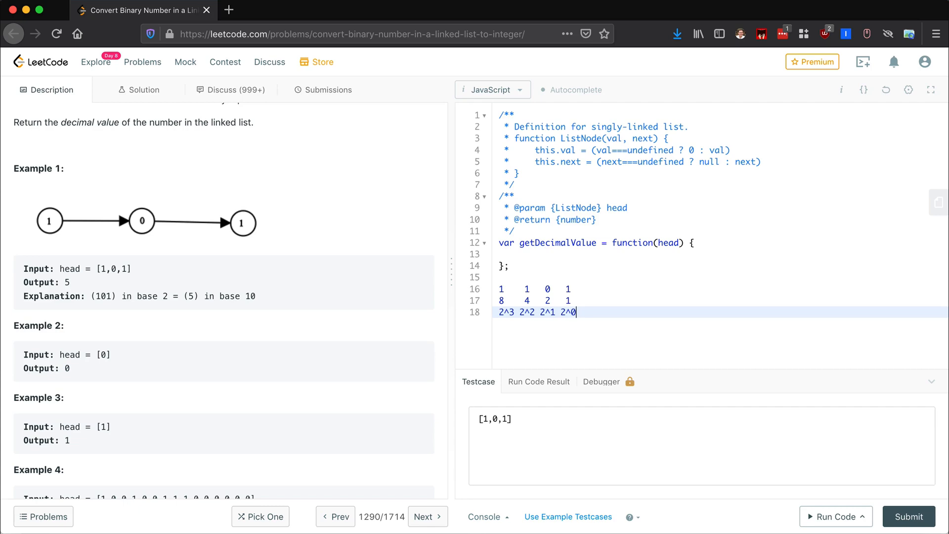
- Clear the scratch notes and place the cursor in the empty getDecimalValue body
double_click(568, 312)
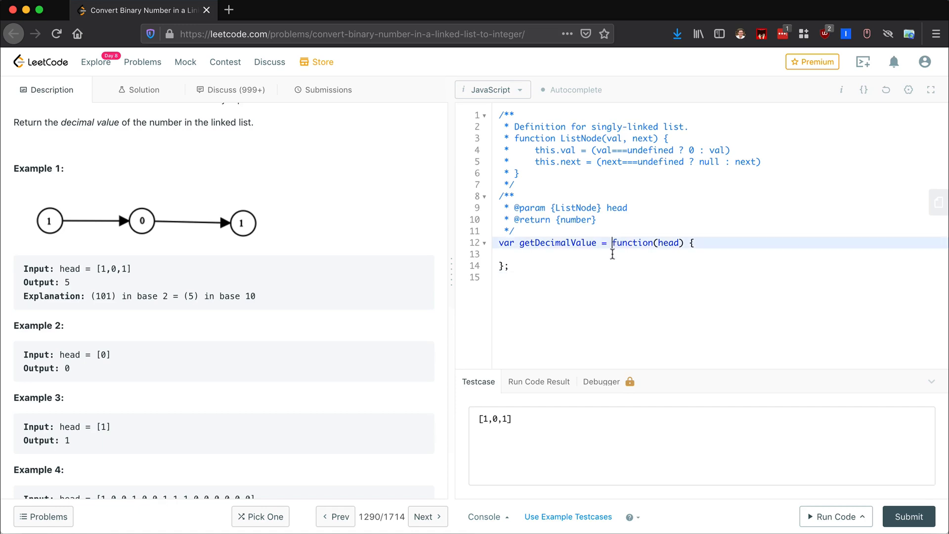
click(612, 254)
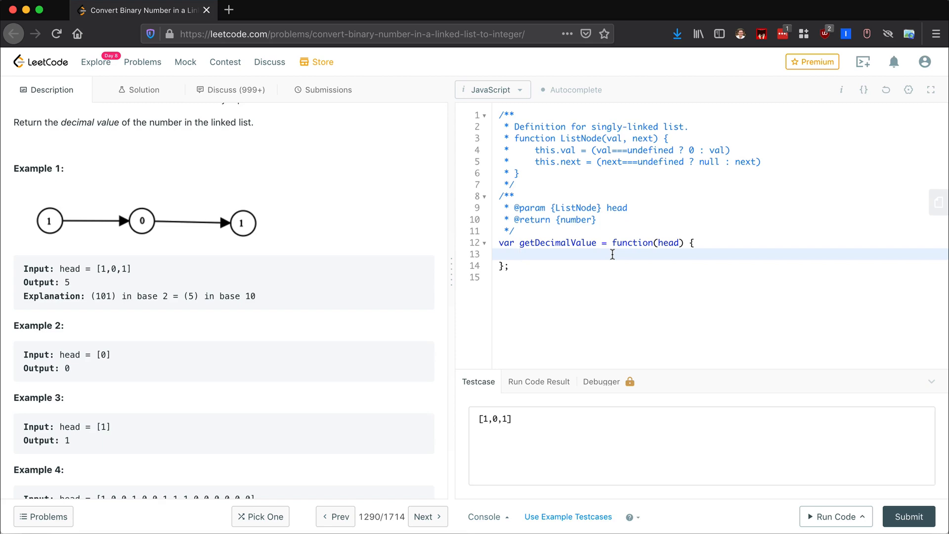
click(519, 254)
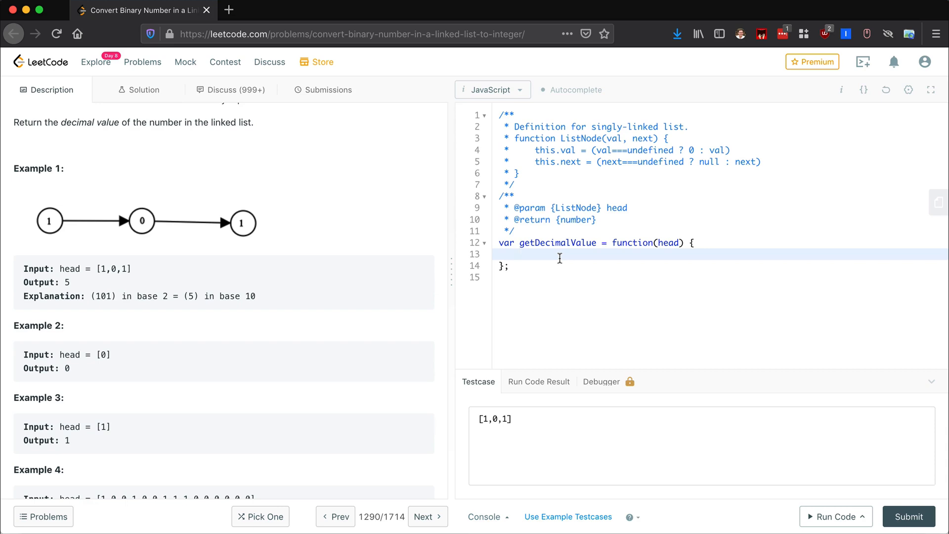
- Declare currentNode = head and total = 0, and open an empty while(currentNode) loop
text(let)
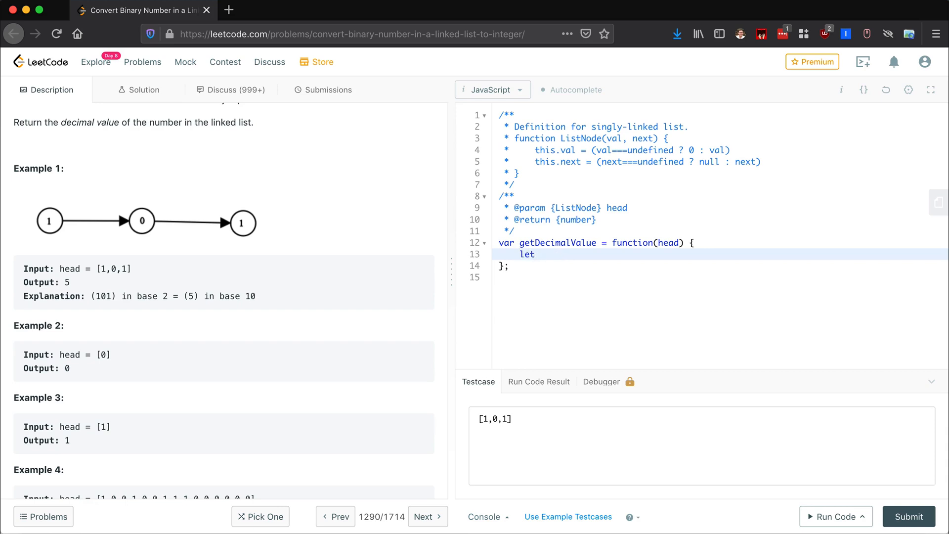
text(curr)
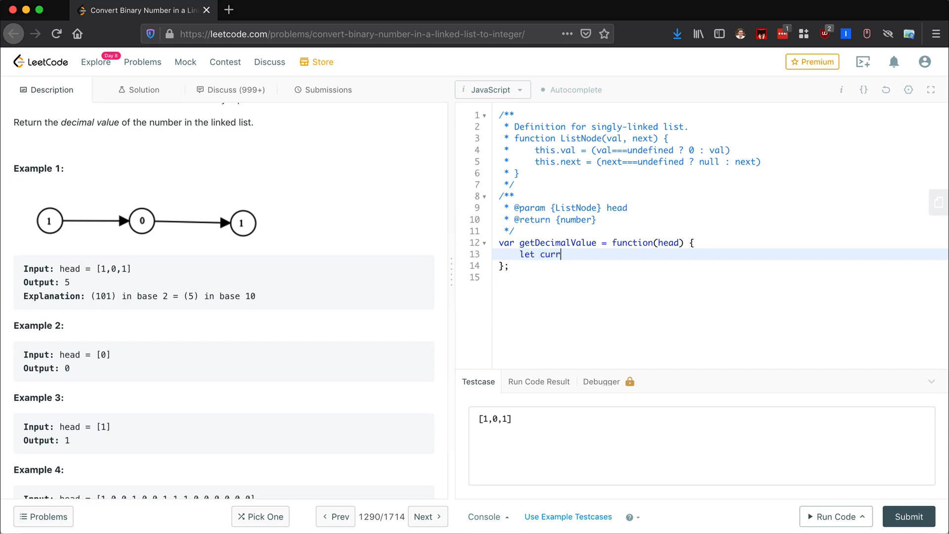
text(entNode)
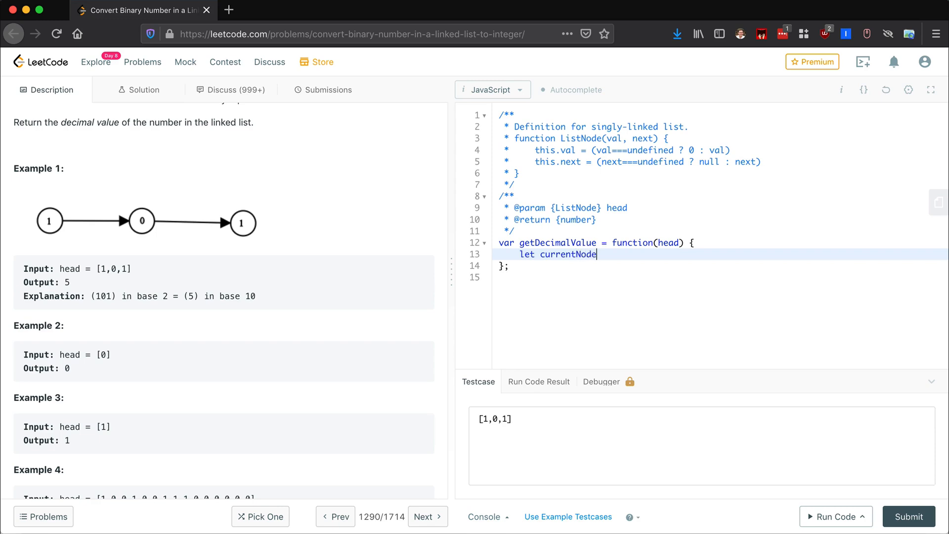
text(= head;)
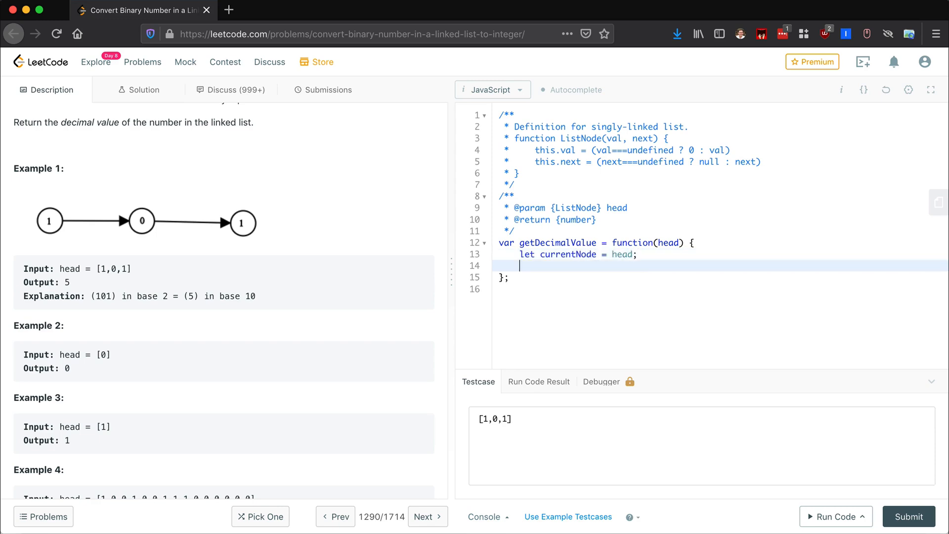
text(let total = 0;)
text(while()
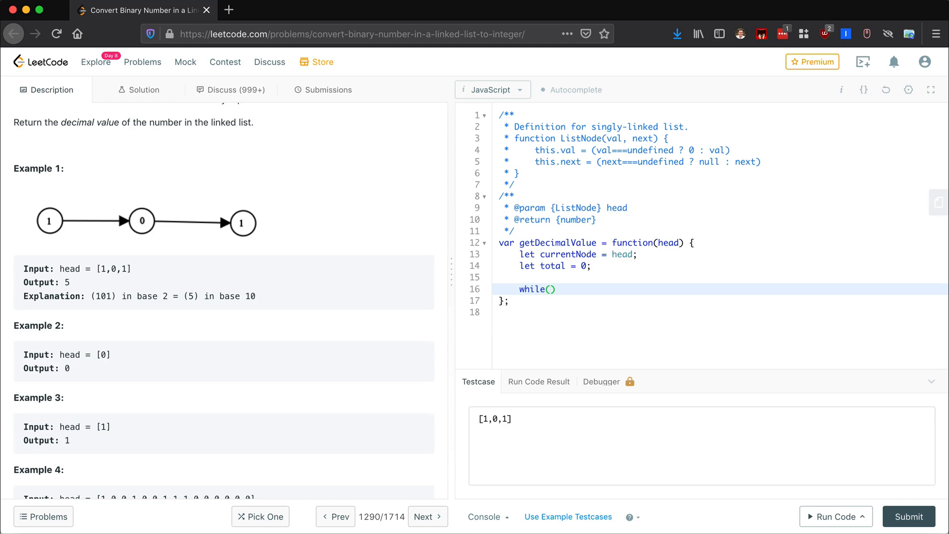
text(currentNo)
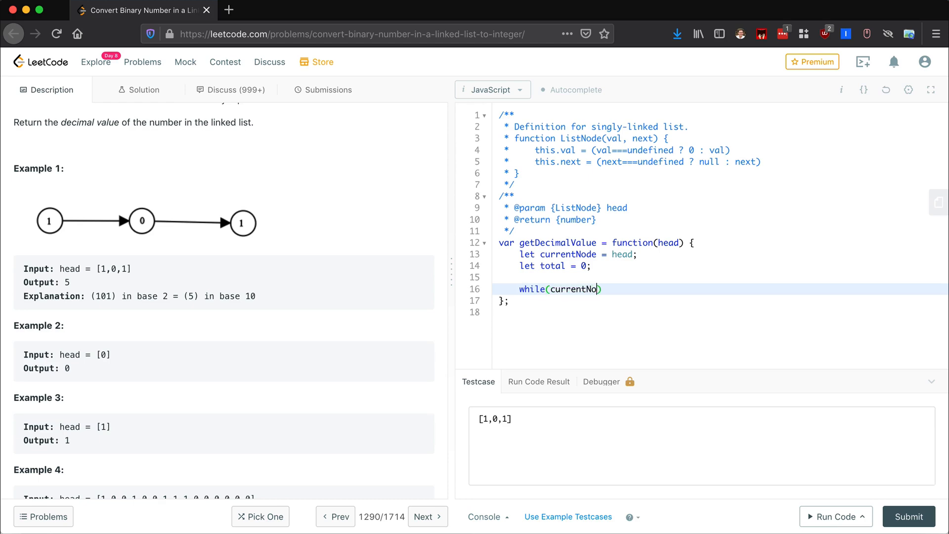
text(e)
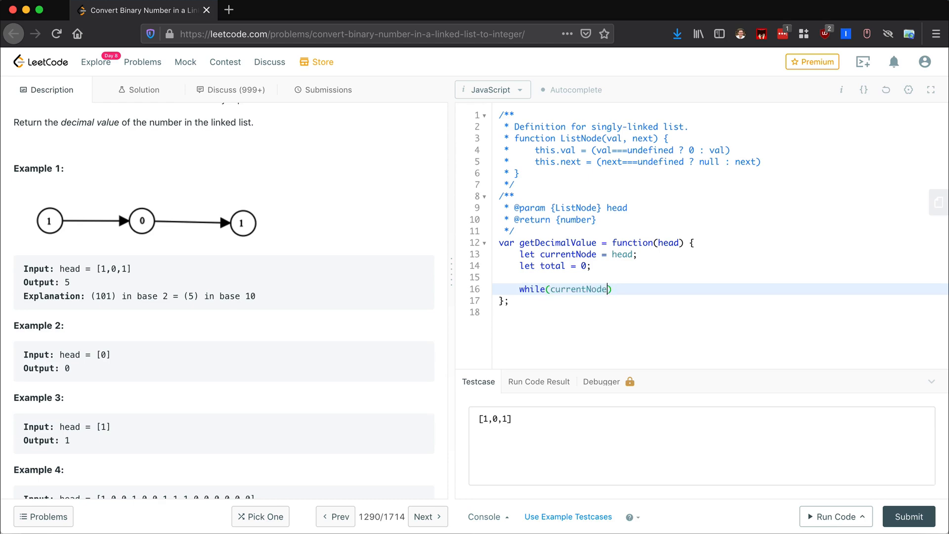
text({)
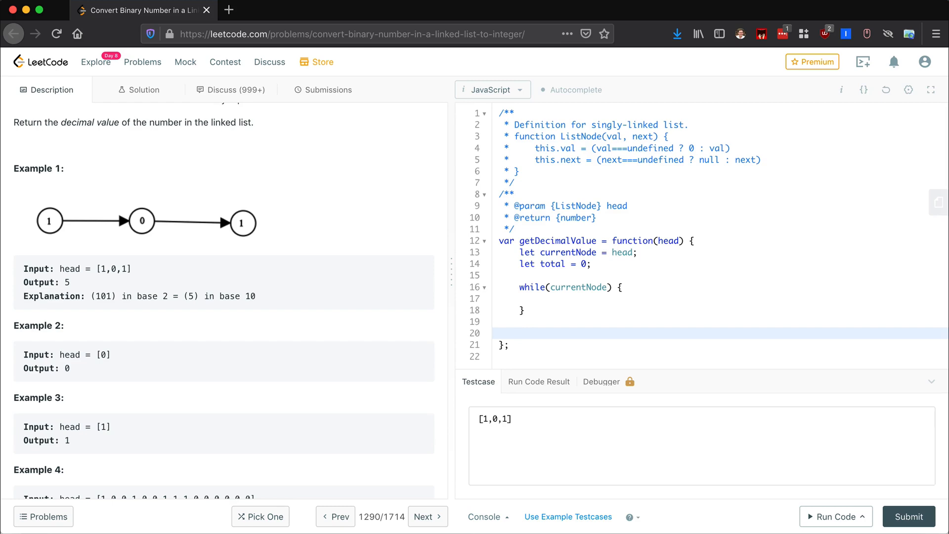
- Return total from the function and add 'total = total * 2;' inside the loop
text(return)
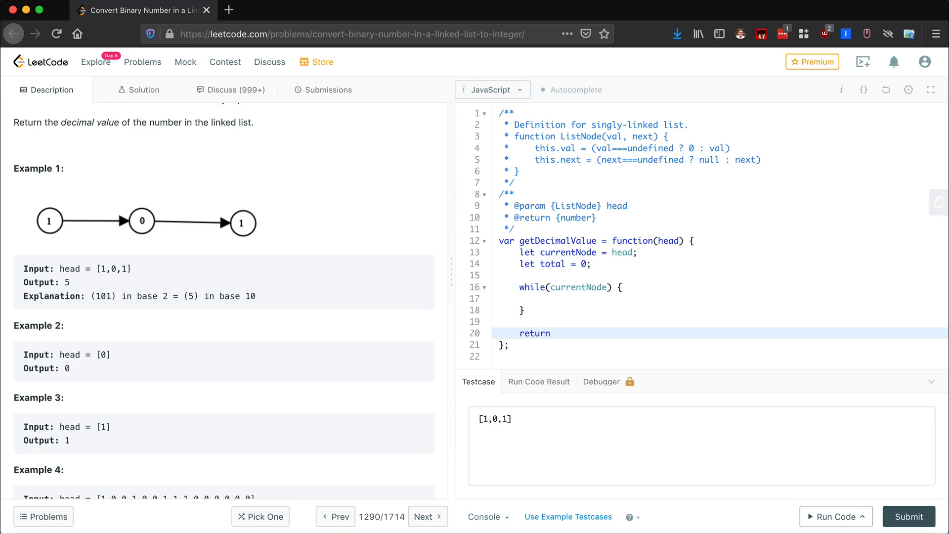
text(total;)
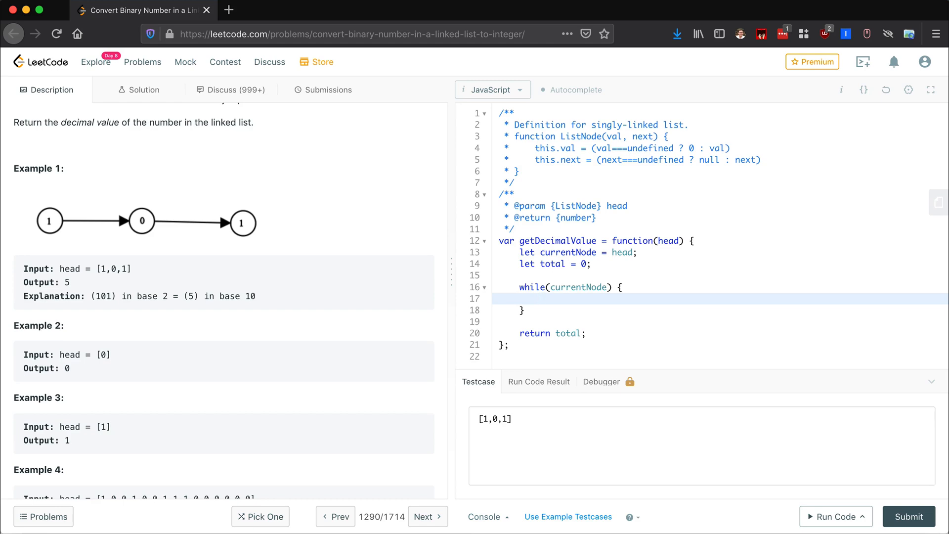
text(tot)
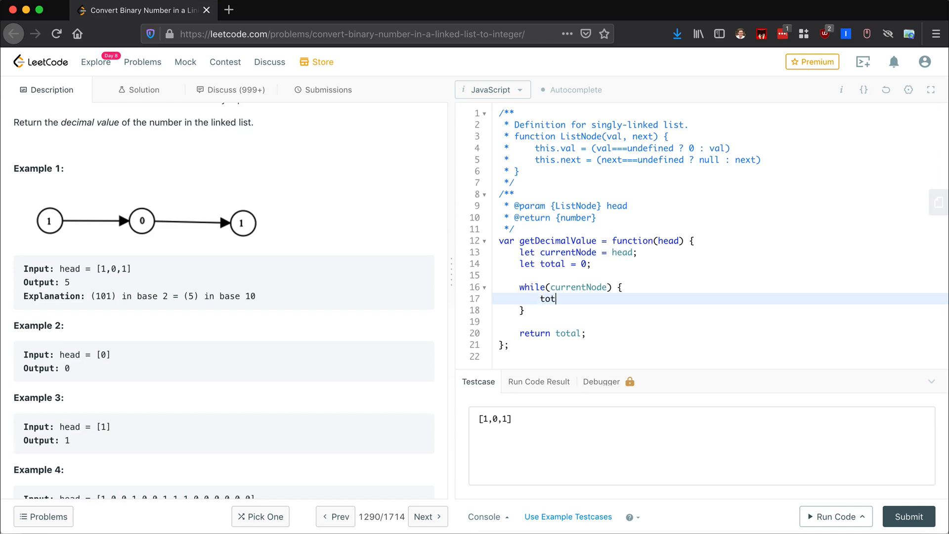
text(al =)
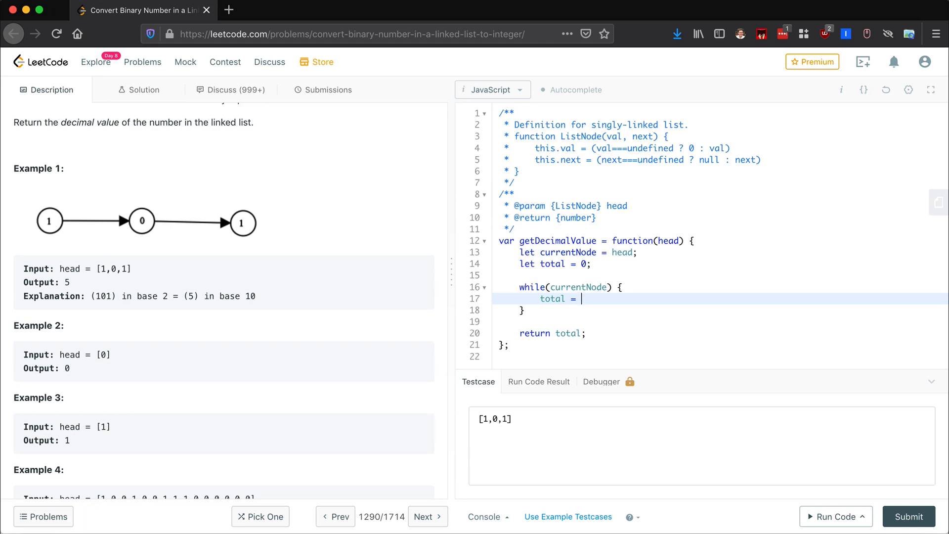
text(total *)
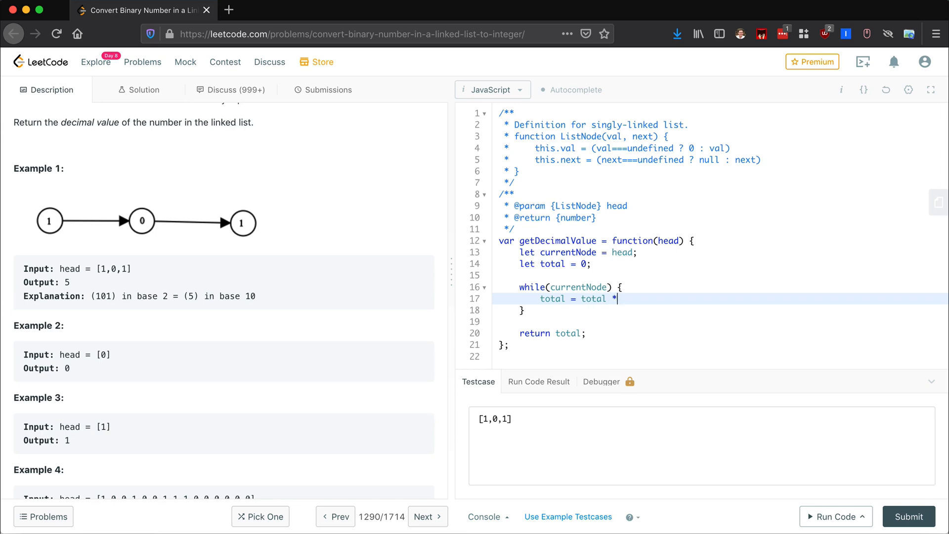
text(2;)
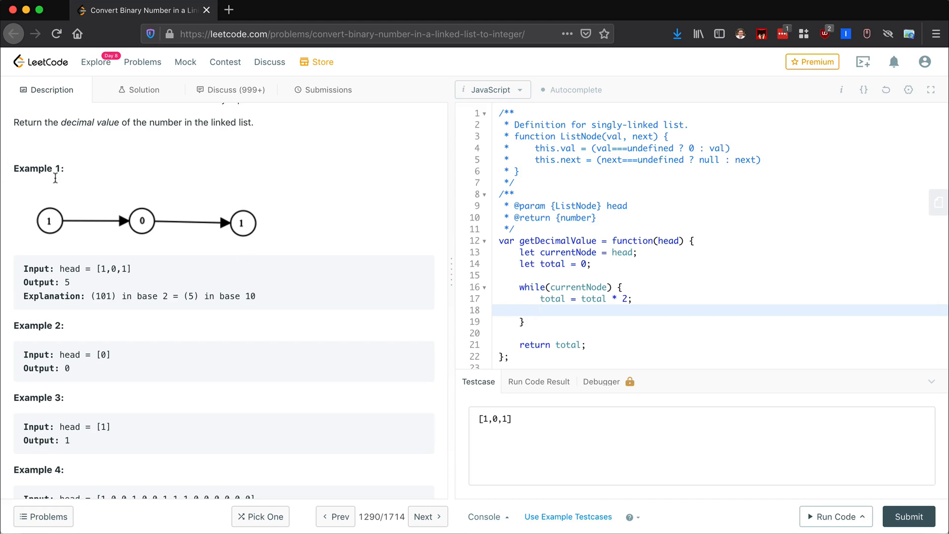
mouse_move(454, 290)
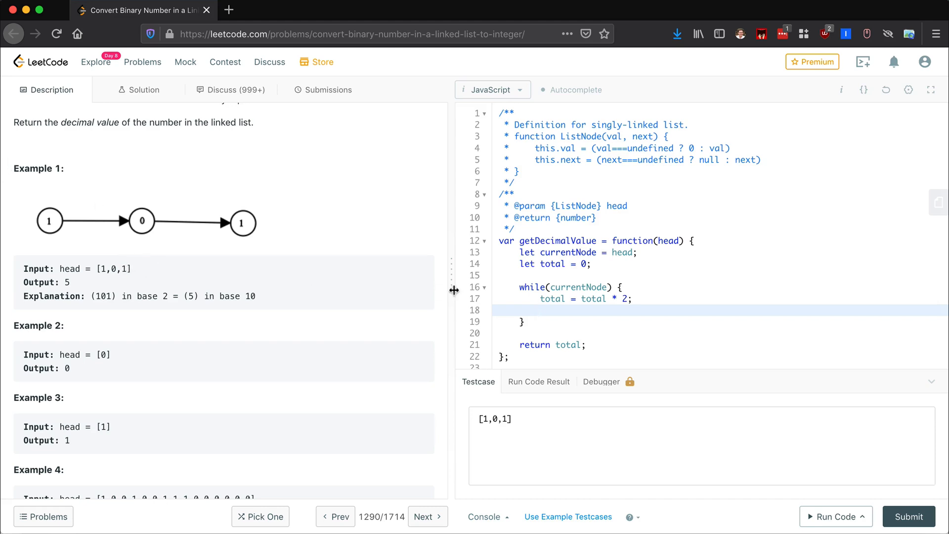
mouse_move(555, 312)
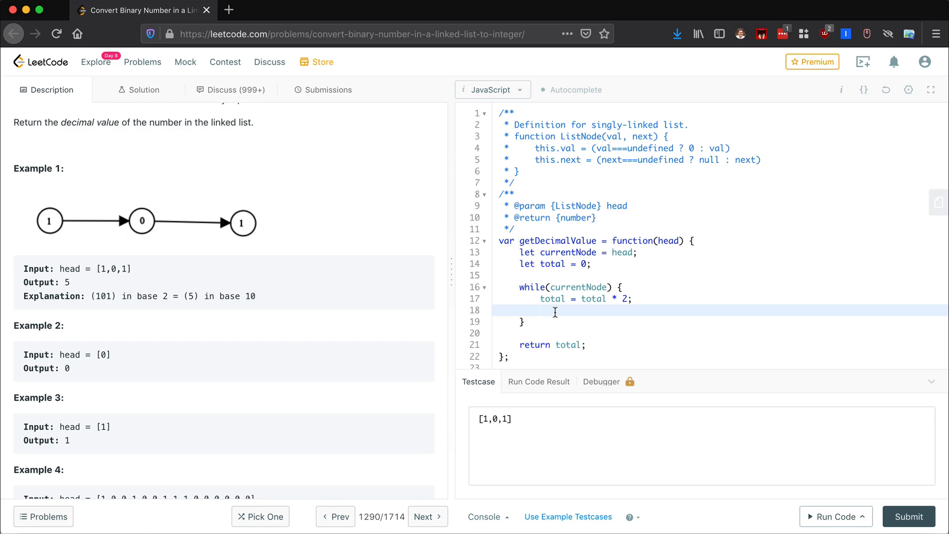
- Add 'total = currentNode.val;' on the line after the doubling statement
text(total)
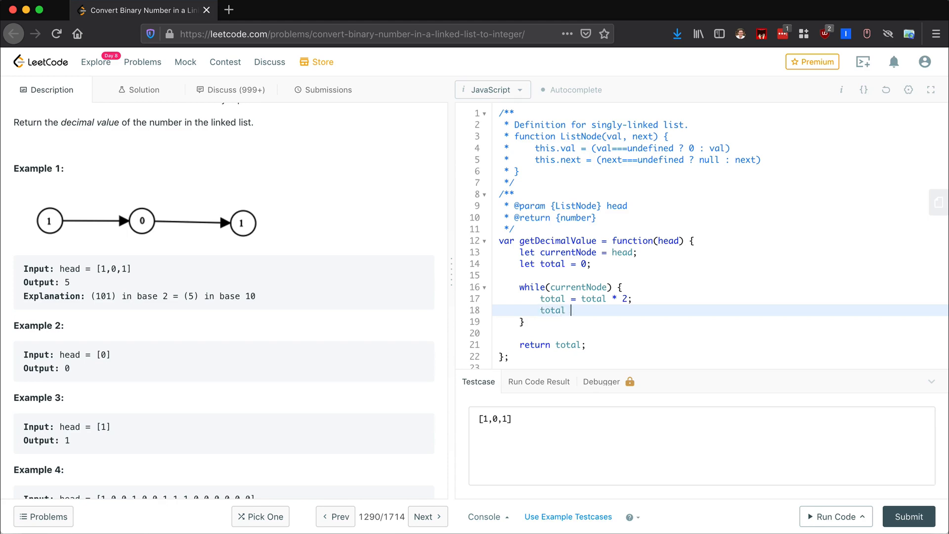
text(=)
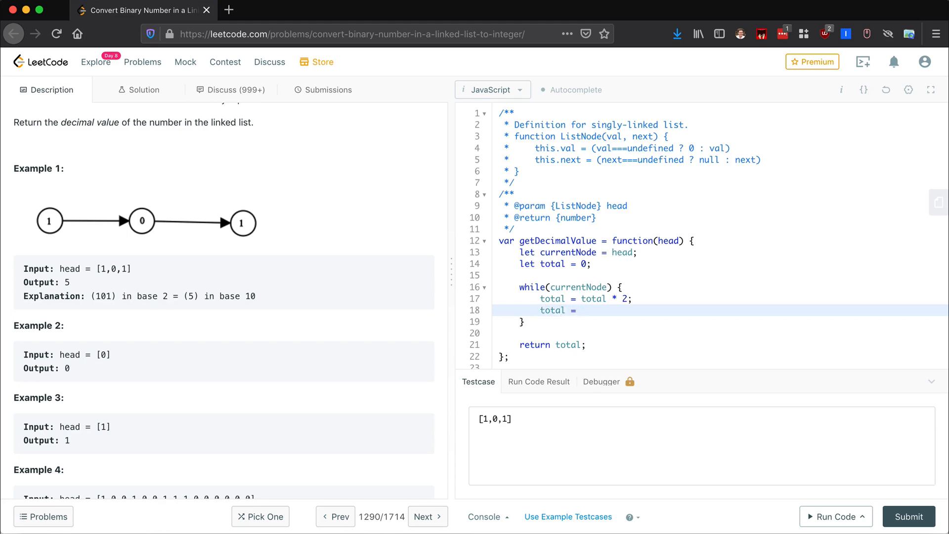
text(currentN)
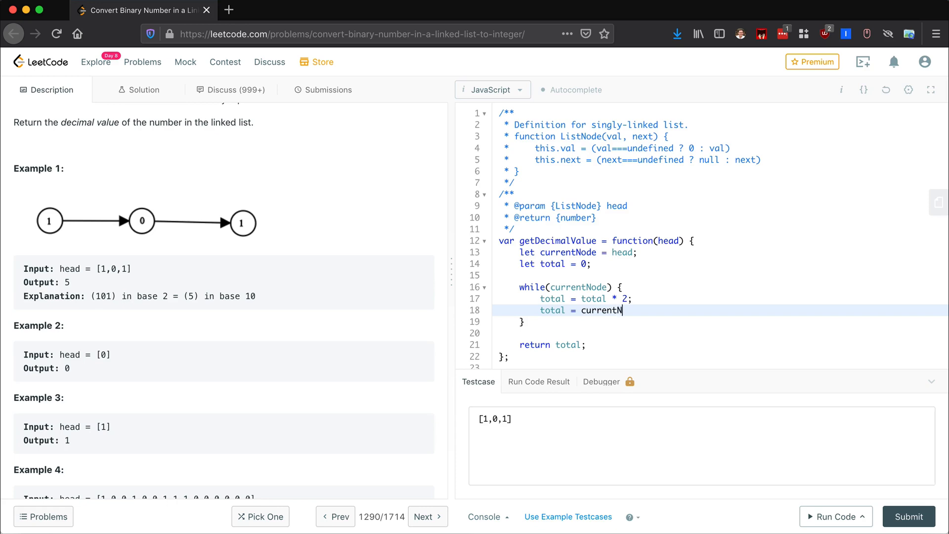
text(ode.val)
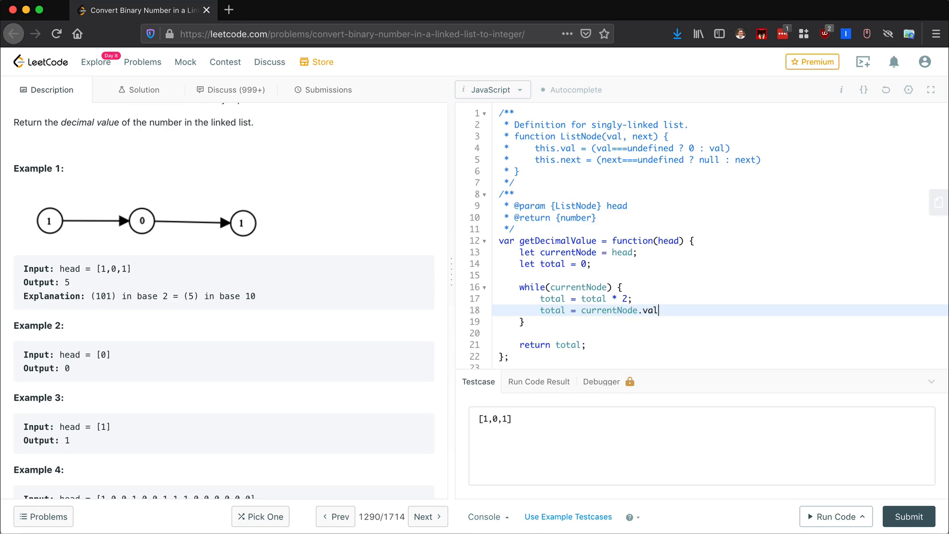
text(;)
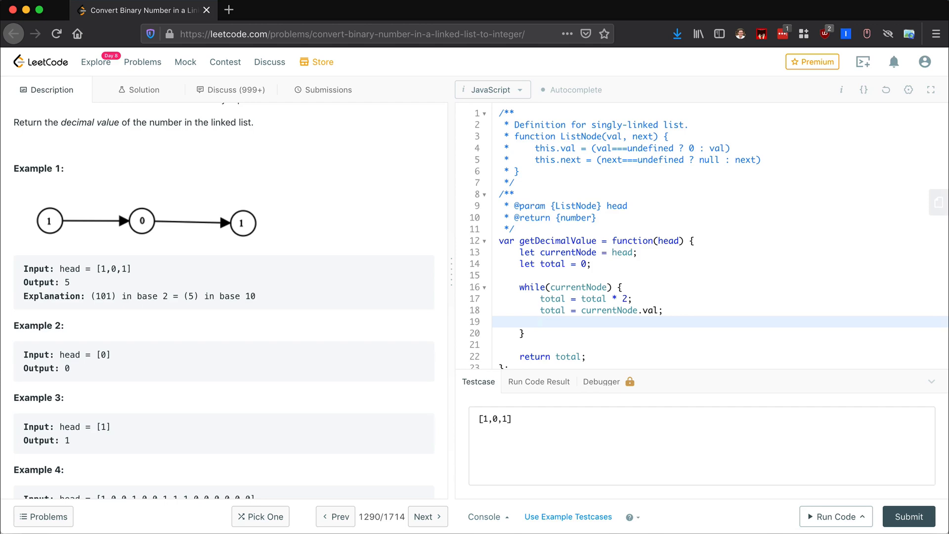
- Merge into 'total = total * 2 + currentNode.val;' and add 'currentNode = currentNode.next;'
double_click(585, 299)
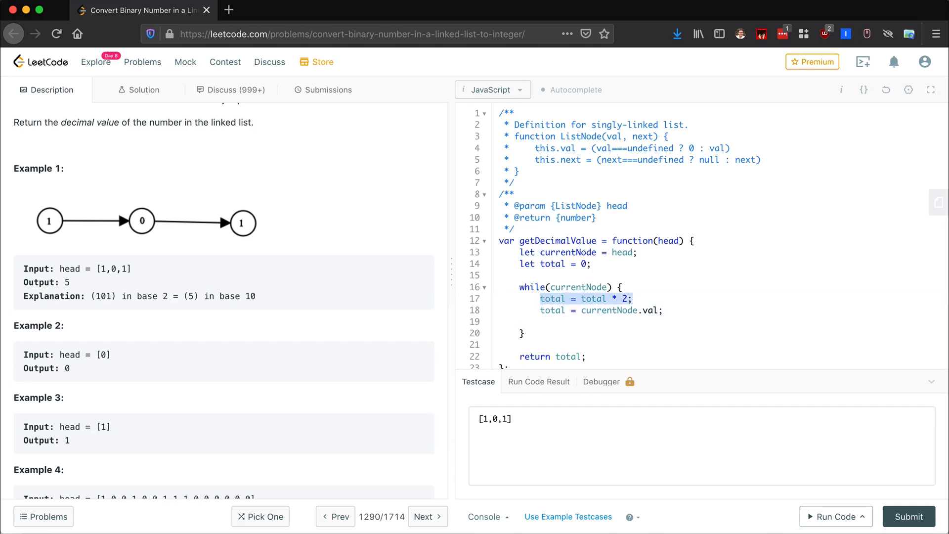
click(624, 310)
text( + )
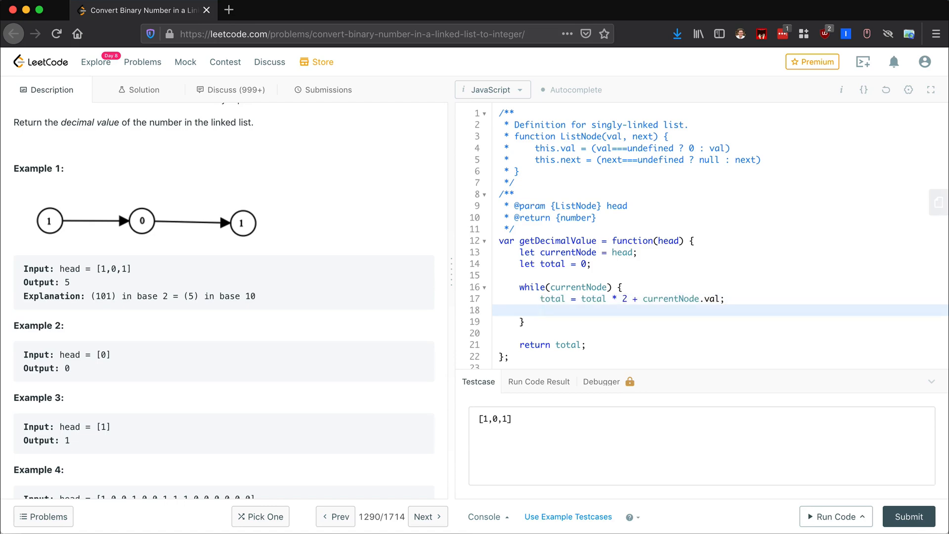
text(curre)
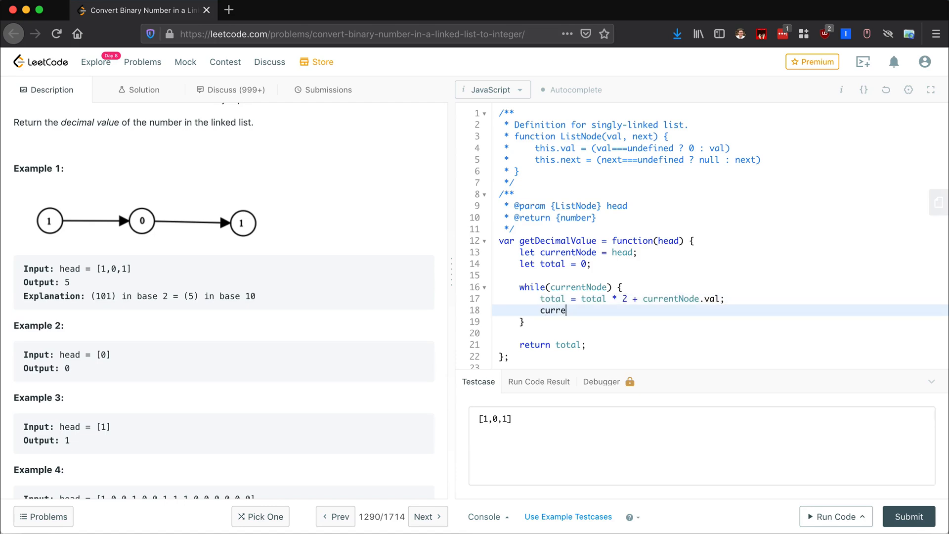
text(ntNode =)
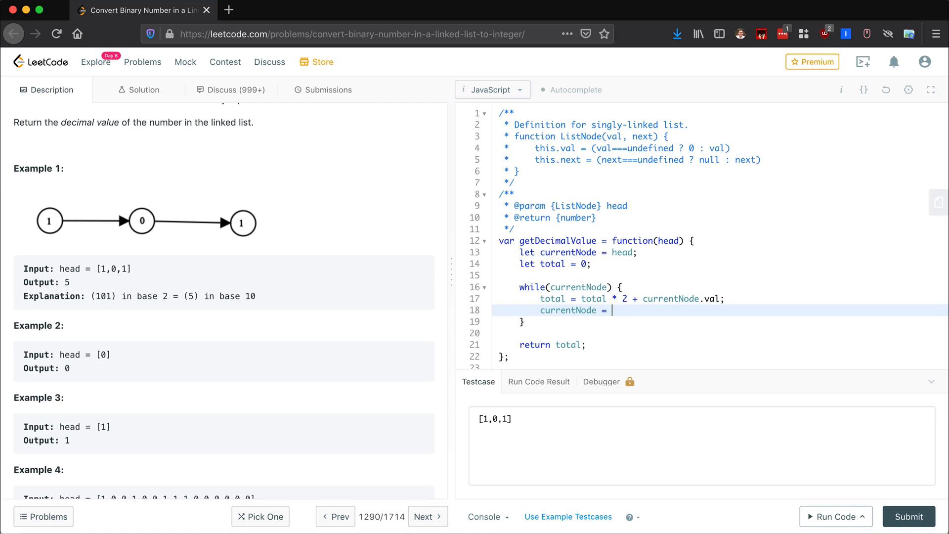
text(currentNode.)
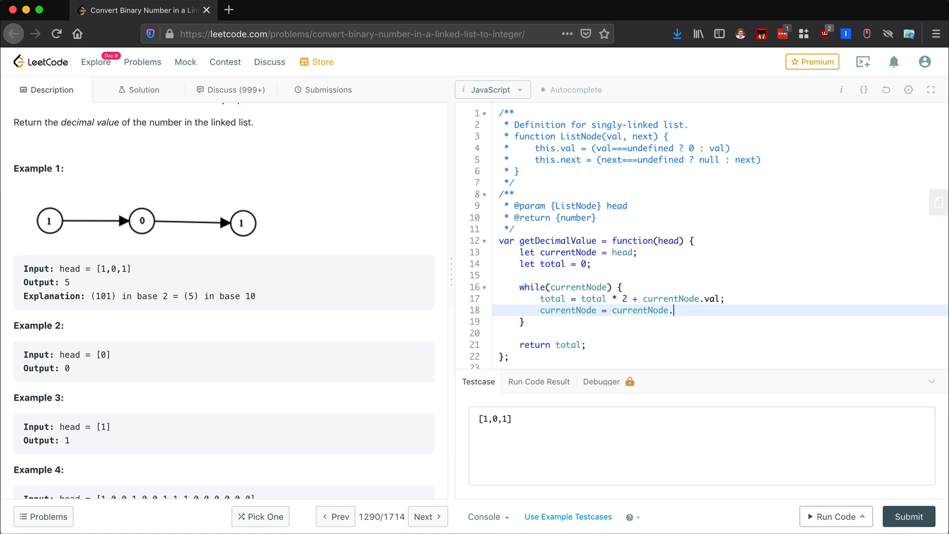
text(next;)
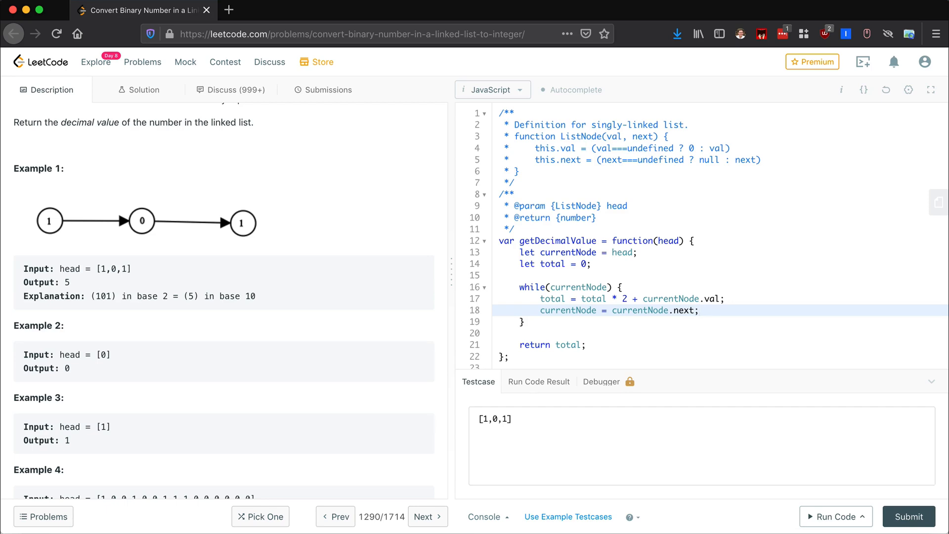
mouse_move(278, 275)
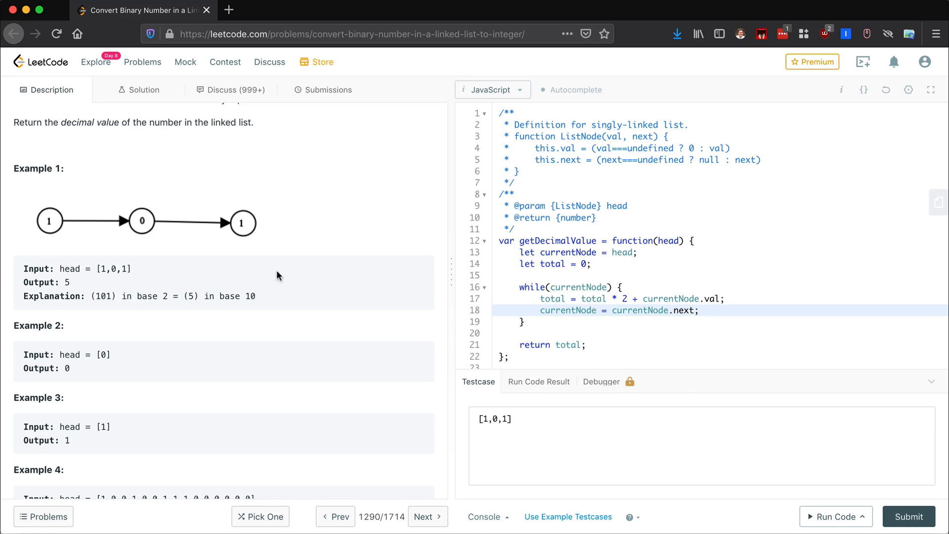
mouse_move(241, 226)
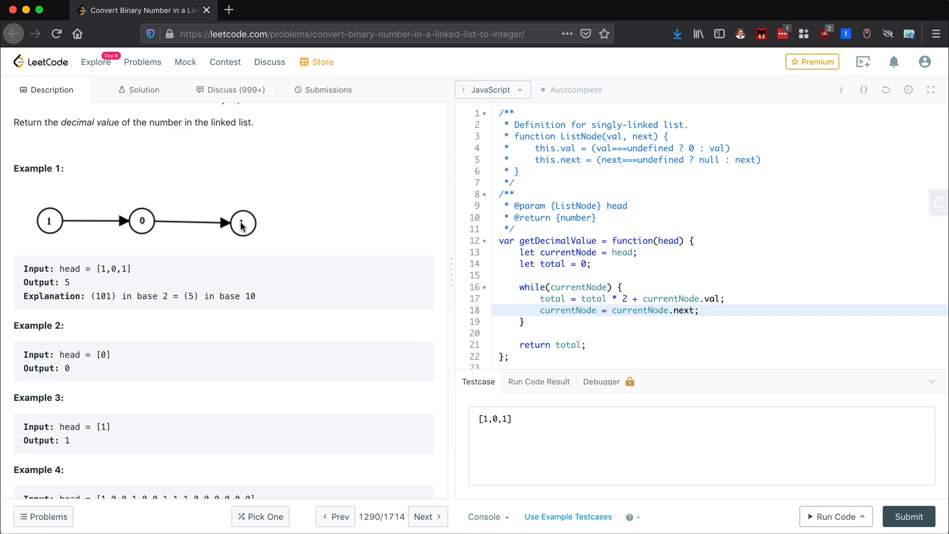
mouse_move(296, 229)
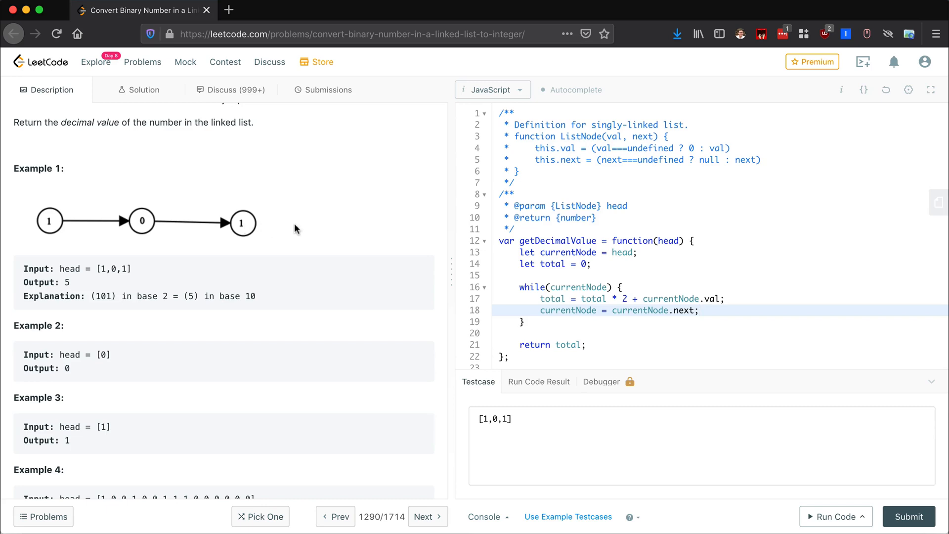
mouse_move(606, 308)
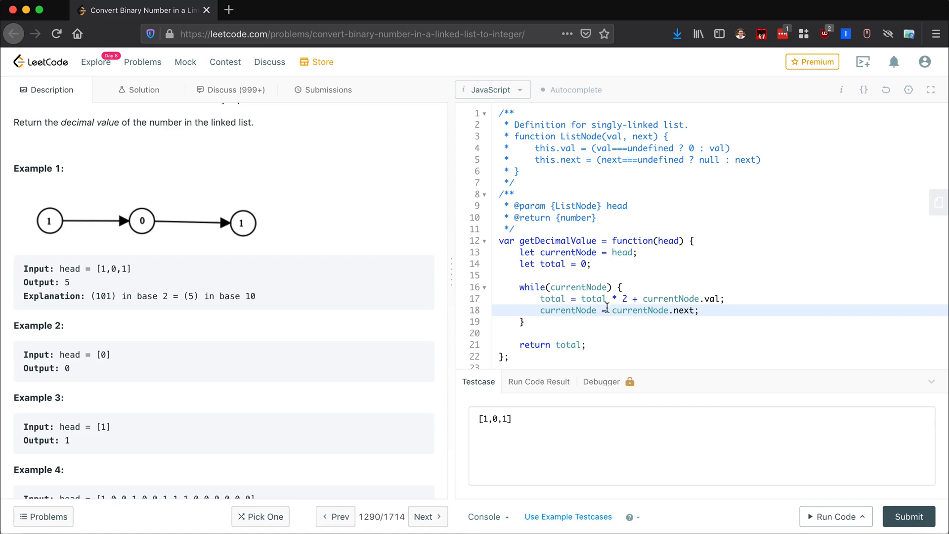
double_click(577, 286)
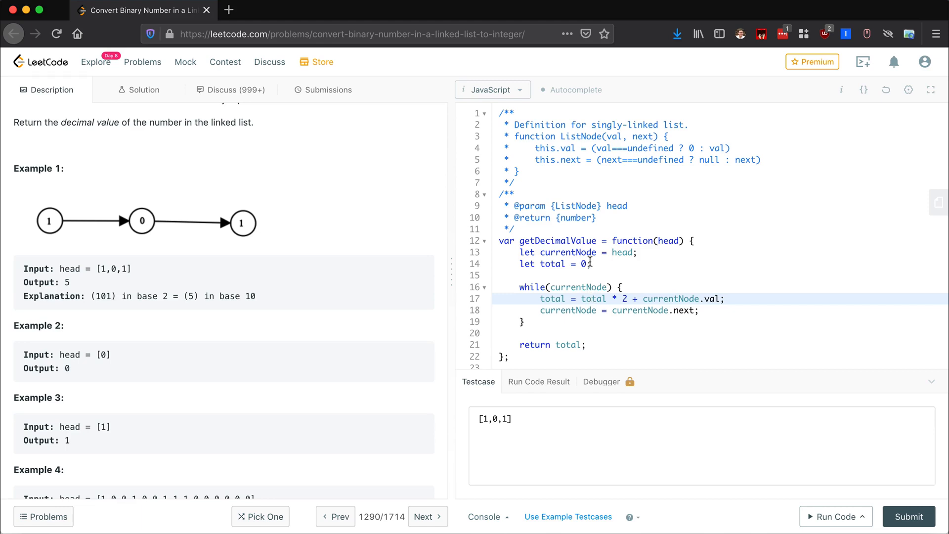
mouse_move(114, 282)
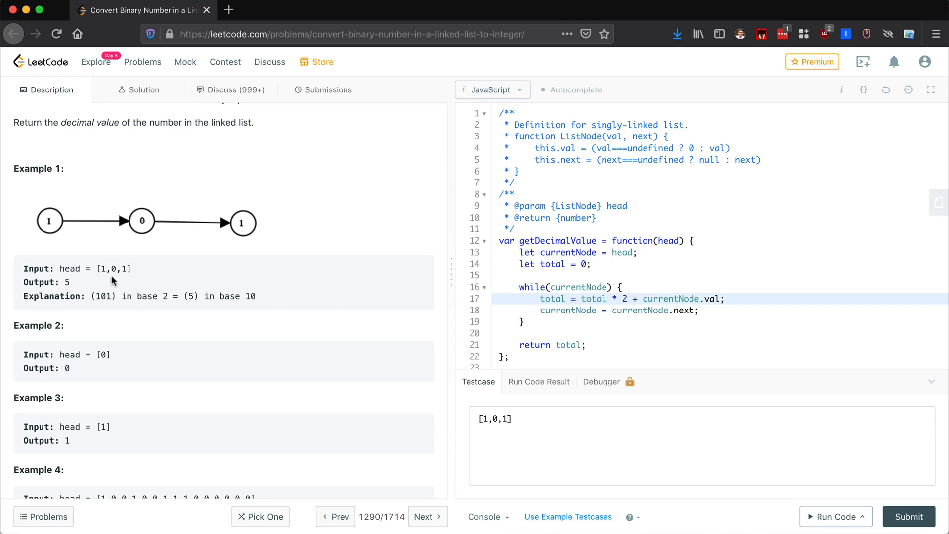
scroll(down, 3)
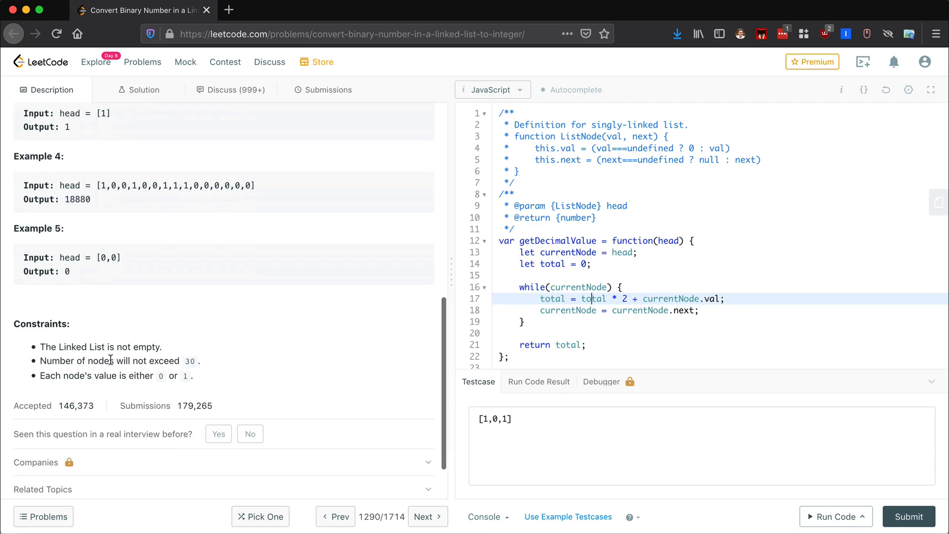
scroll(up, 3)
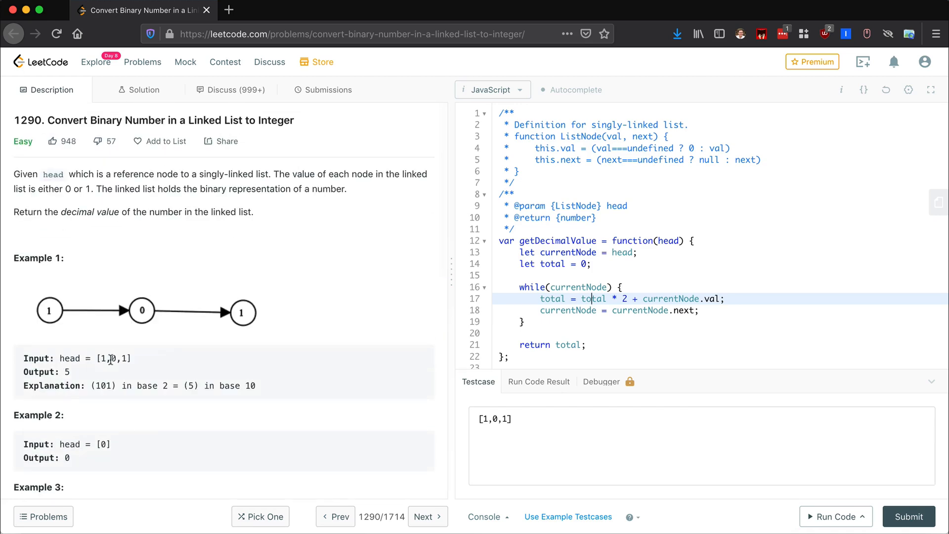
mouse_move(543, 284)
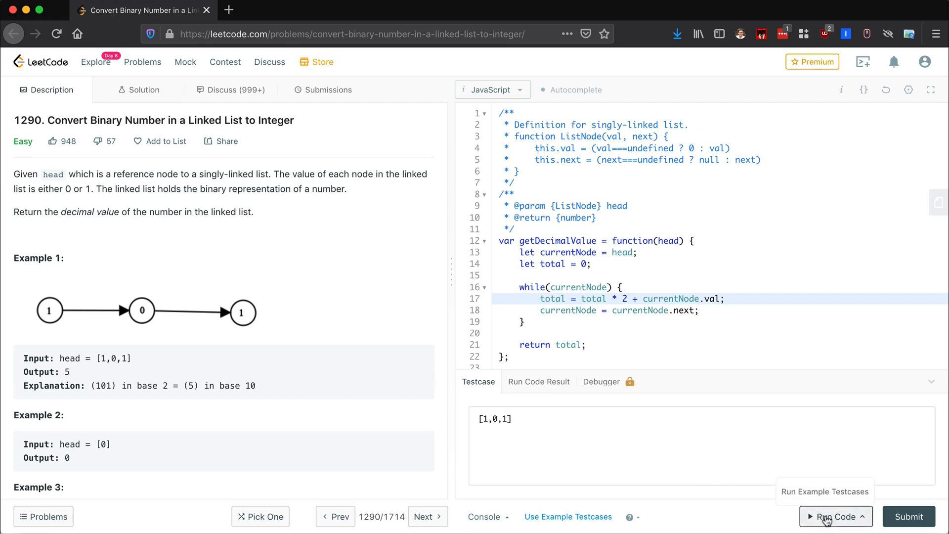
- Run the example testcase [0] and confirm an Accepted result with output 0
click(835, 516)
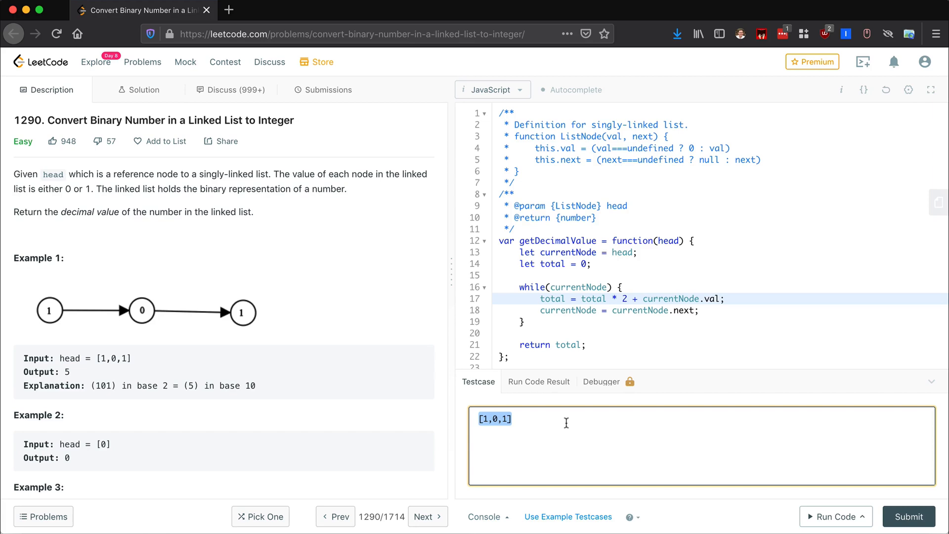
click(833, 516)
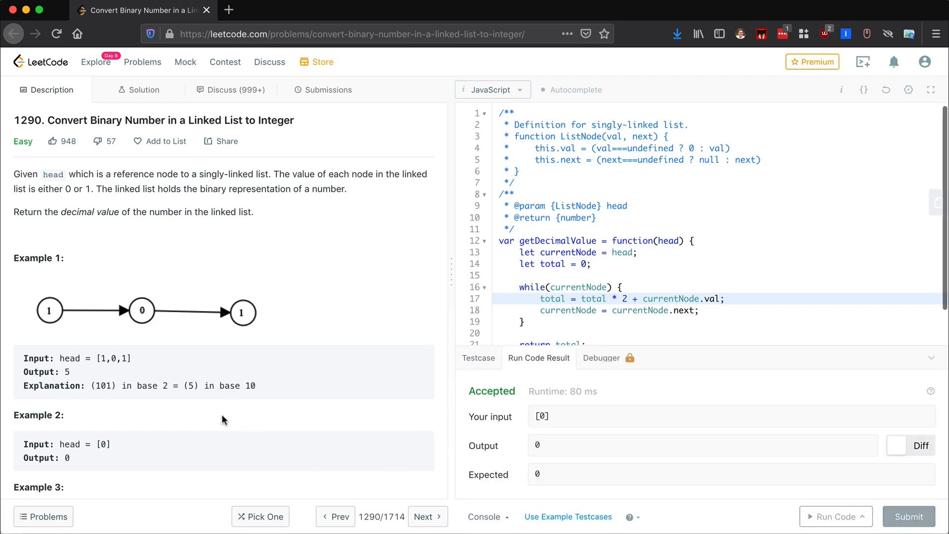
scroll(down, 3)
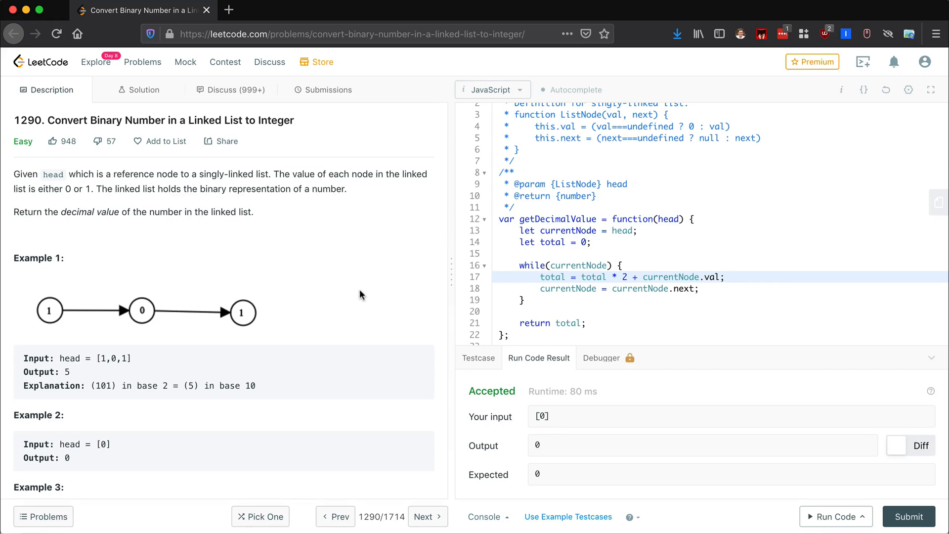
mouse_move(559, 264)
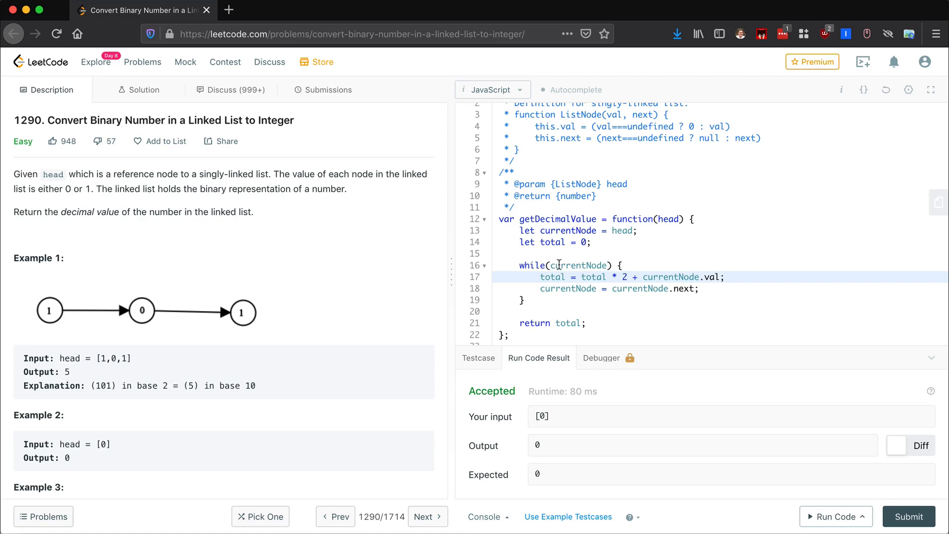